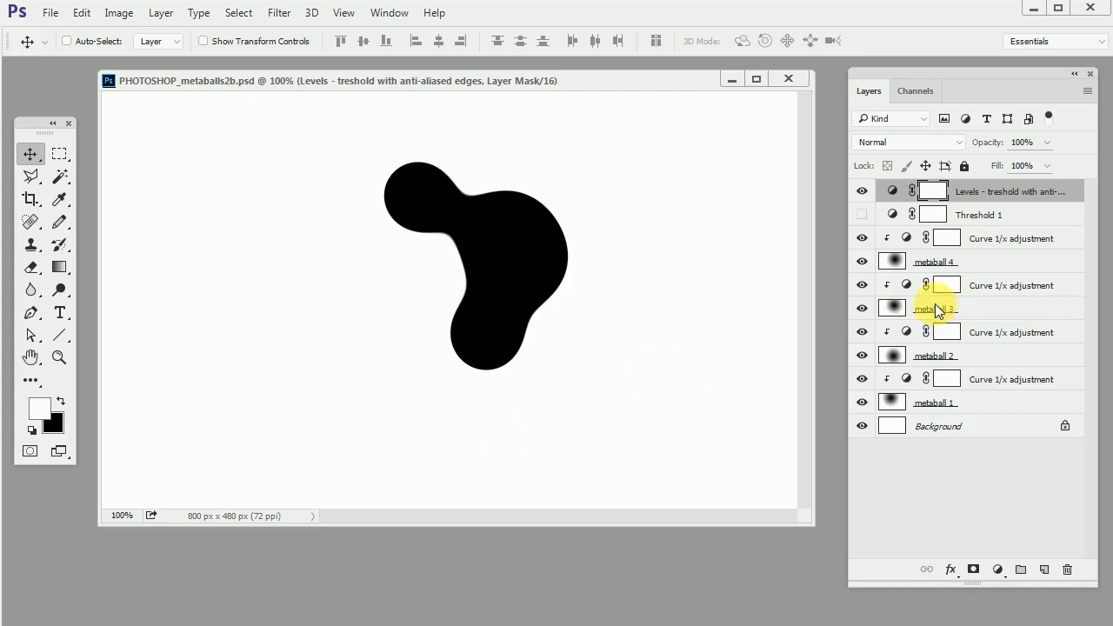
Drag metaball 3 away from the merged shape, back in to merge, then out to the upper right
click(935, 308)
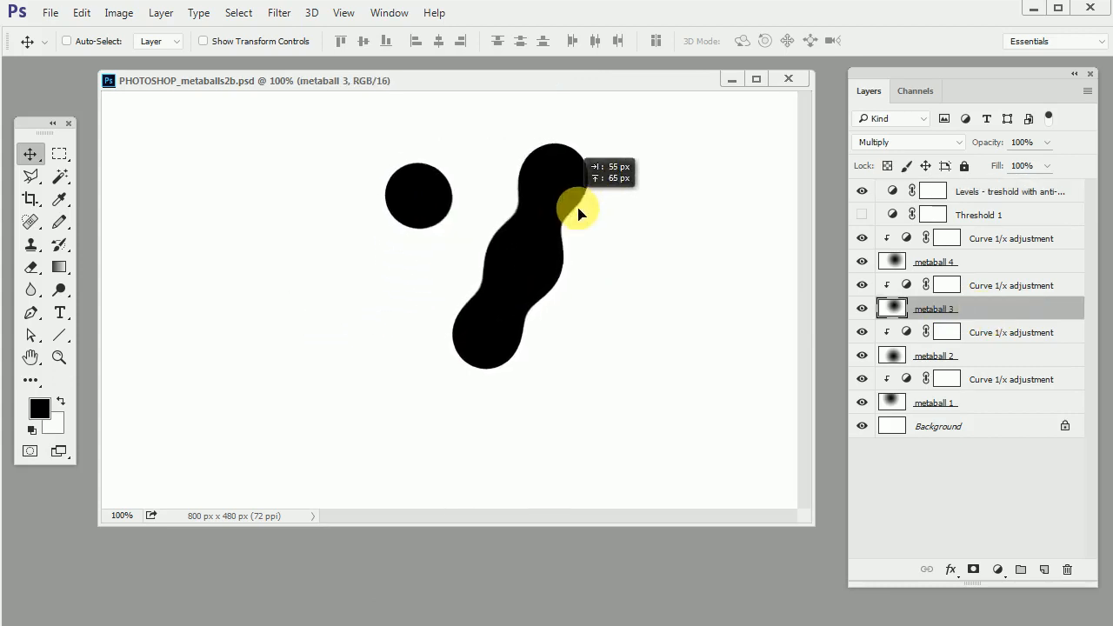
drag(577, 212, 329, 294)
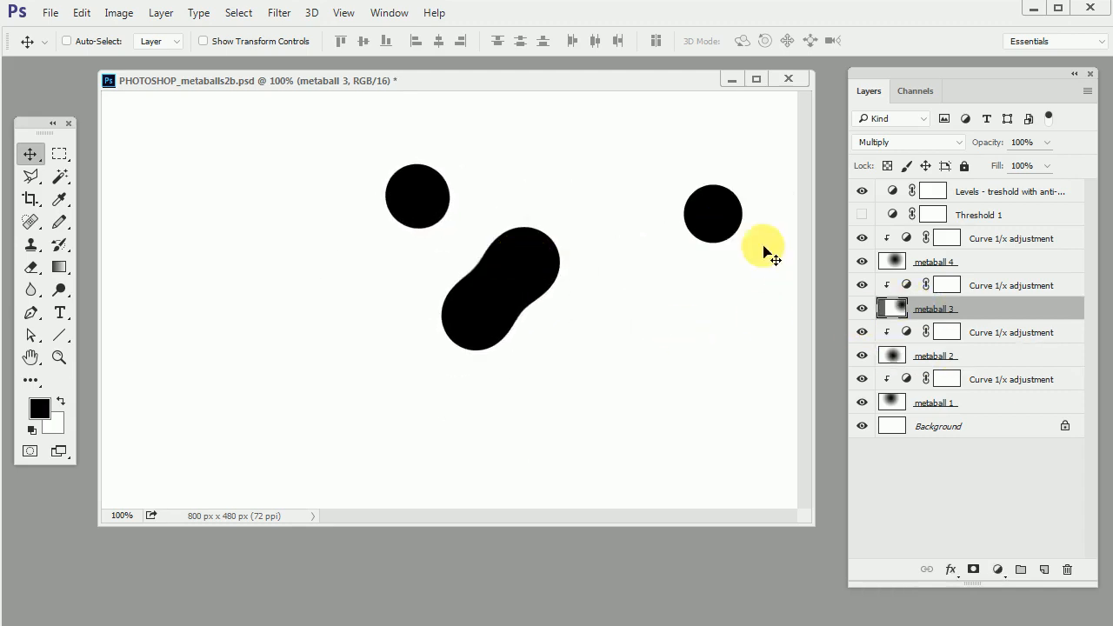
drag(713, 212, 626, 351)
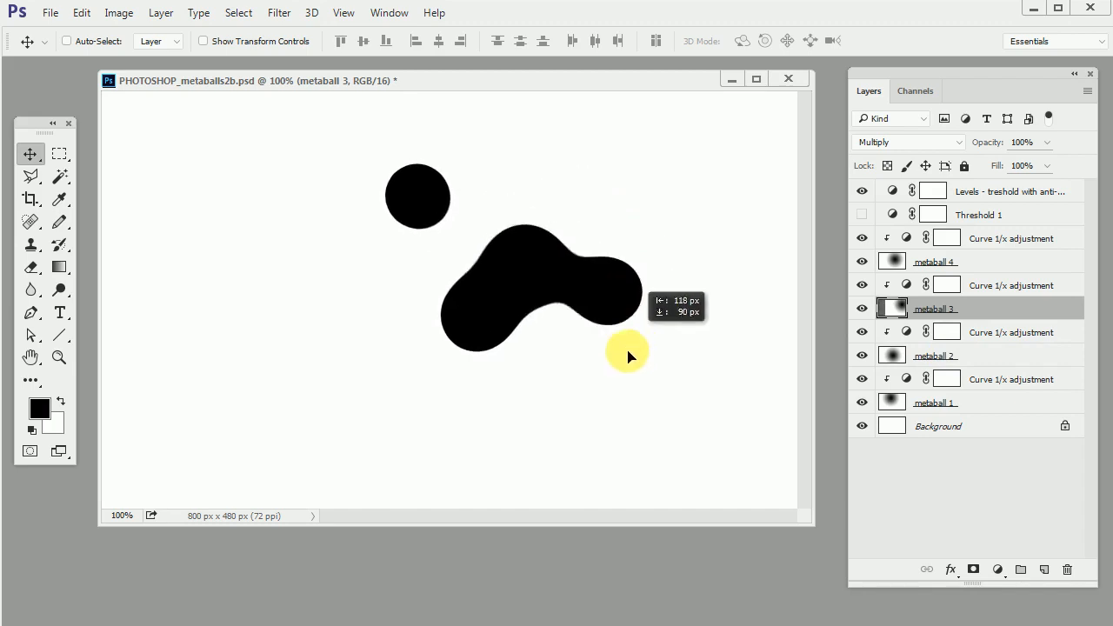
drag(628, 354, 671, 257)
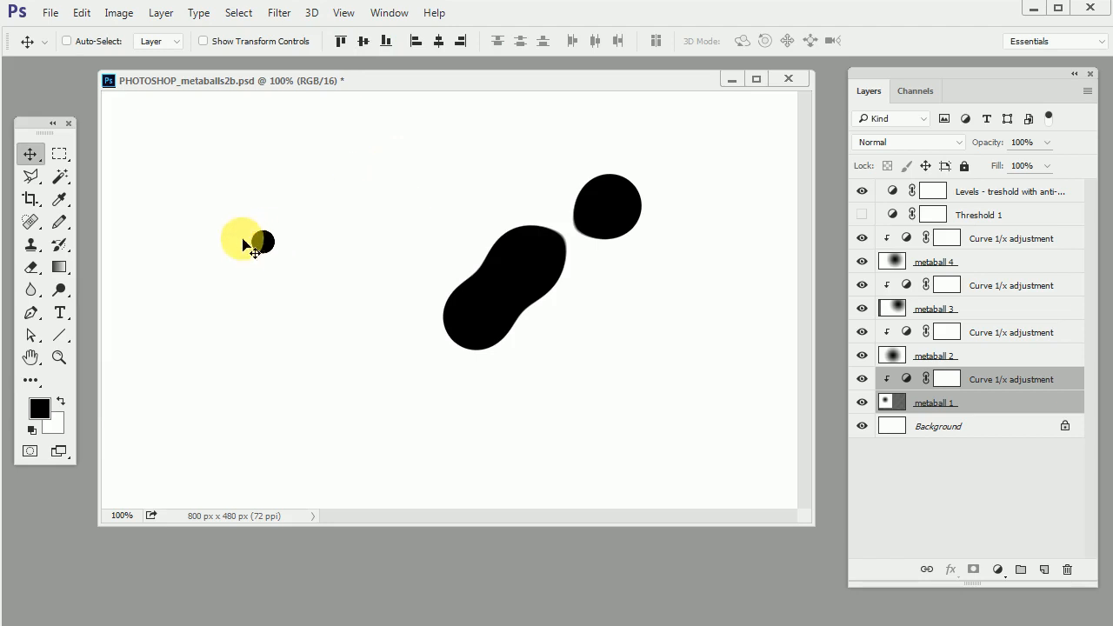
Move the small left metaball, adjust its Levels input range, then remove metaball 1 and its curve
drag(261, 241, 257, 241)
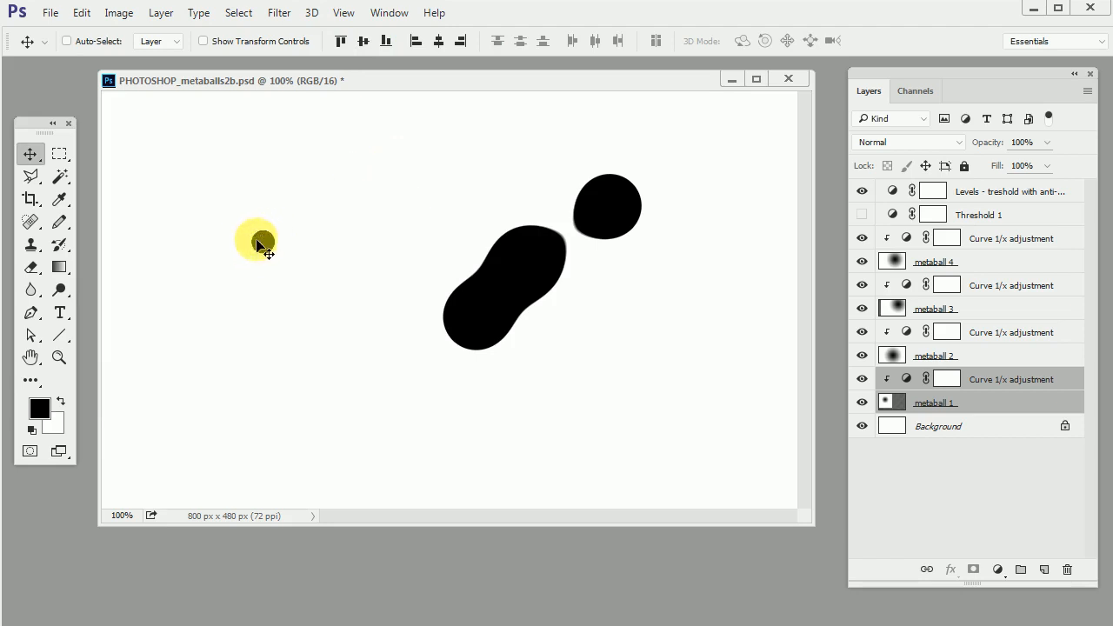
drag(260, 242, 565, 241)
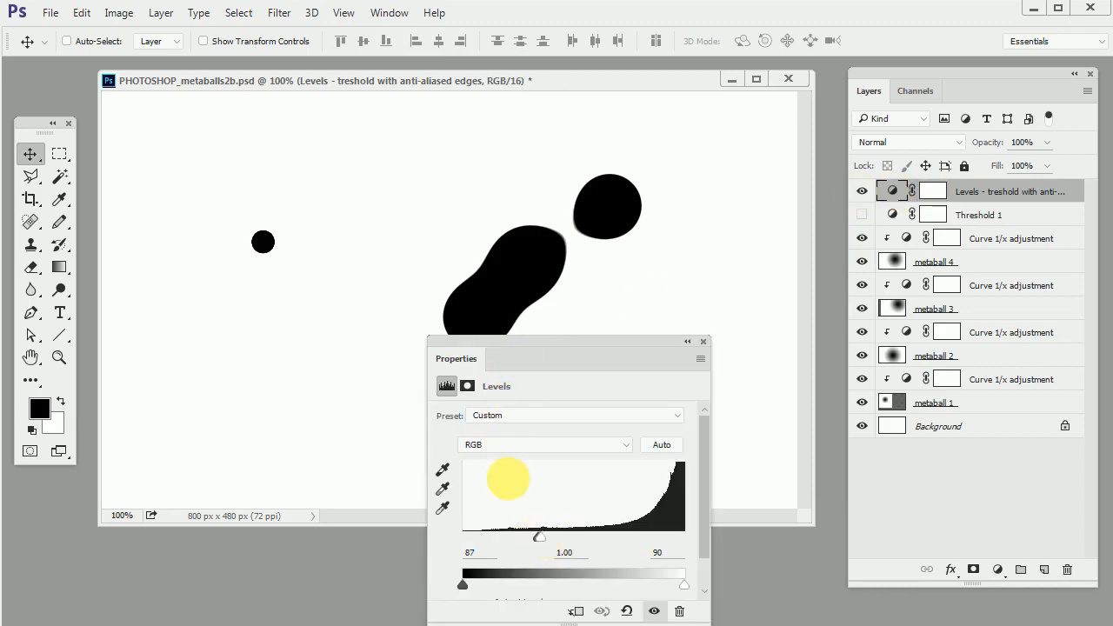
drag(539, 536, 543, 539)
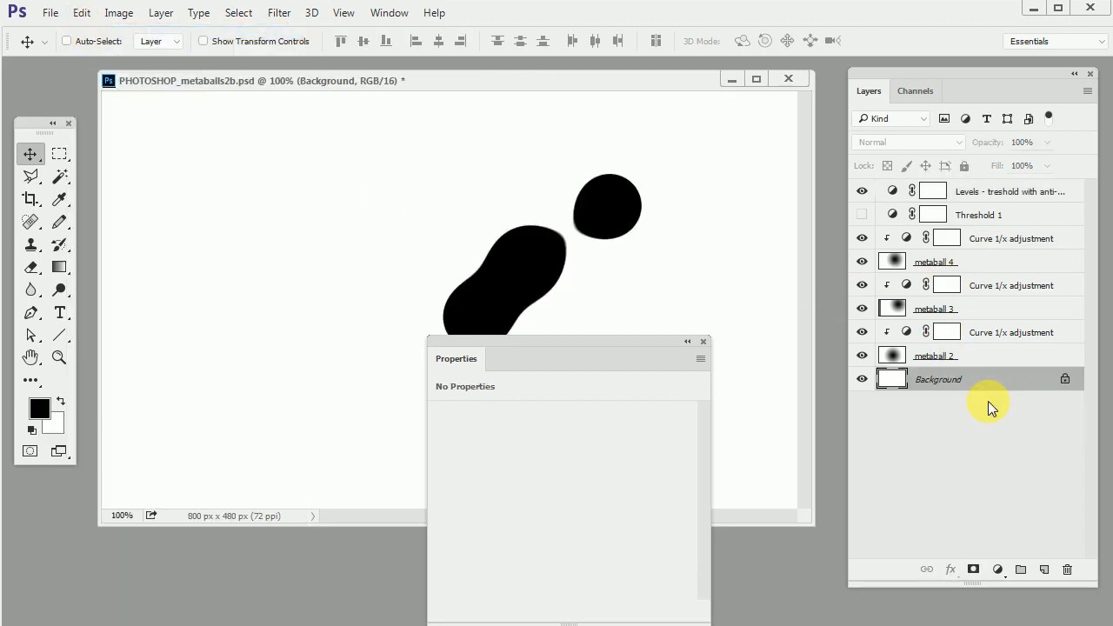
Add a legacy Brightness/Contrast adjustment on metaball 2 with Brightness about 12, shrinking it to a dot
click(936, 355)
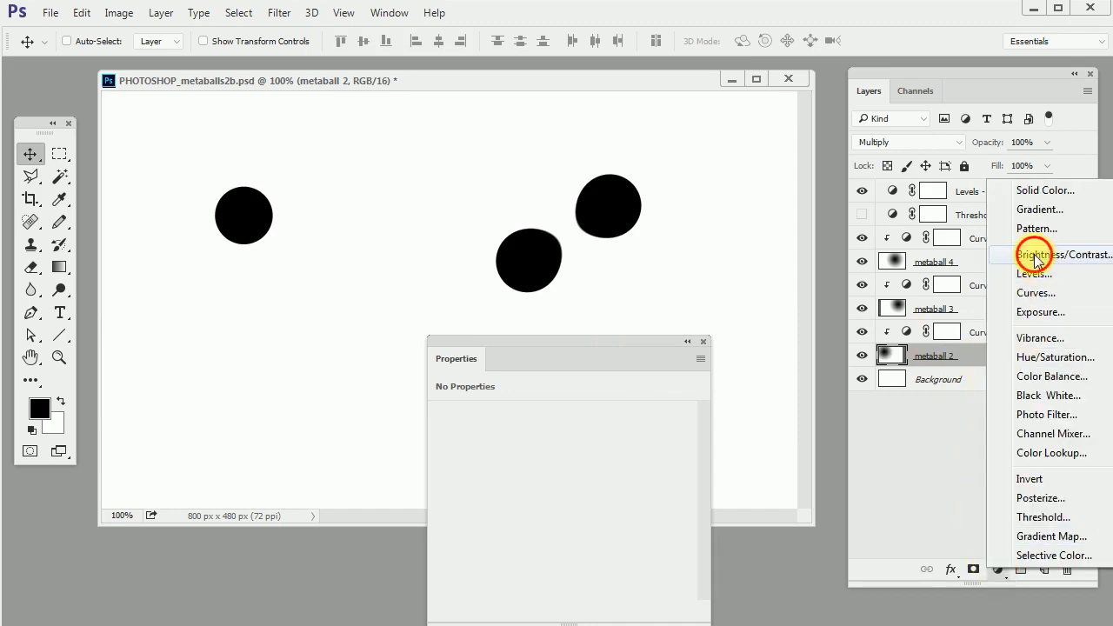
click(1039, 254)
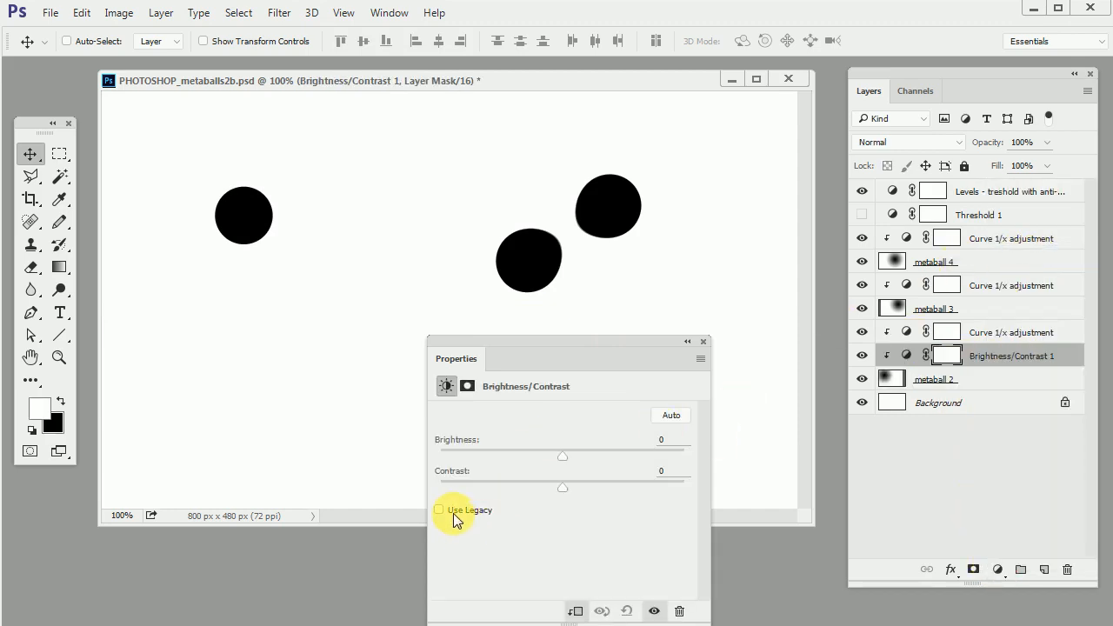
click(438, 512)
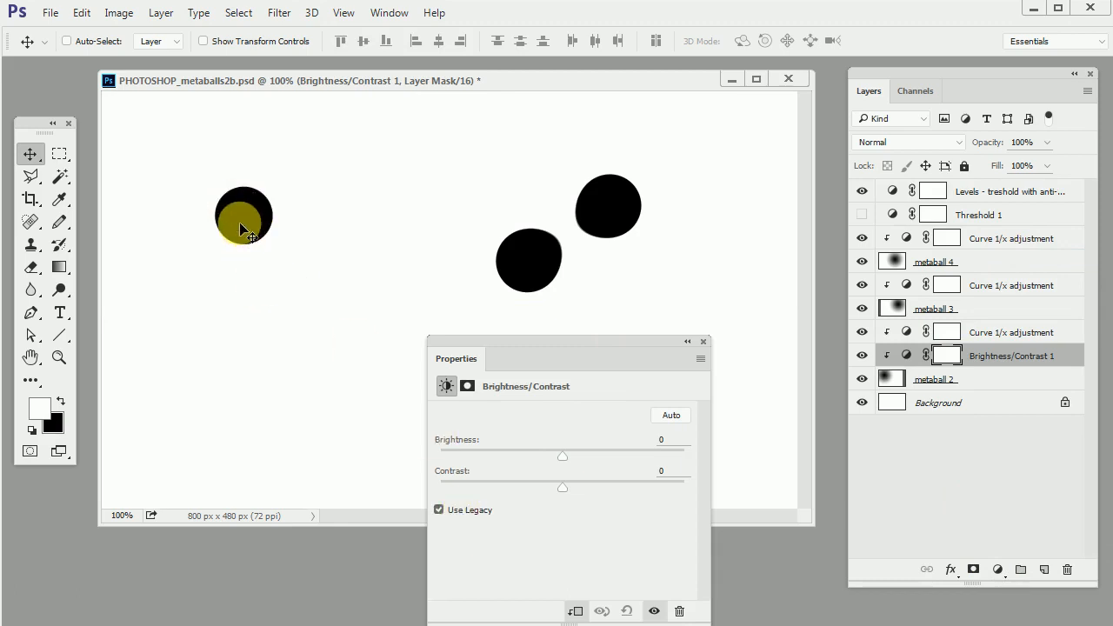
drag(563, 456, 564, 456)
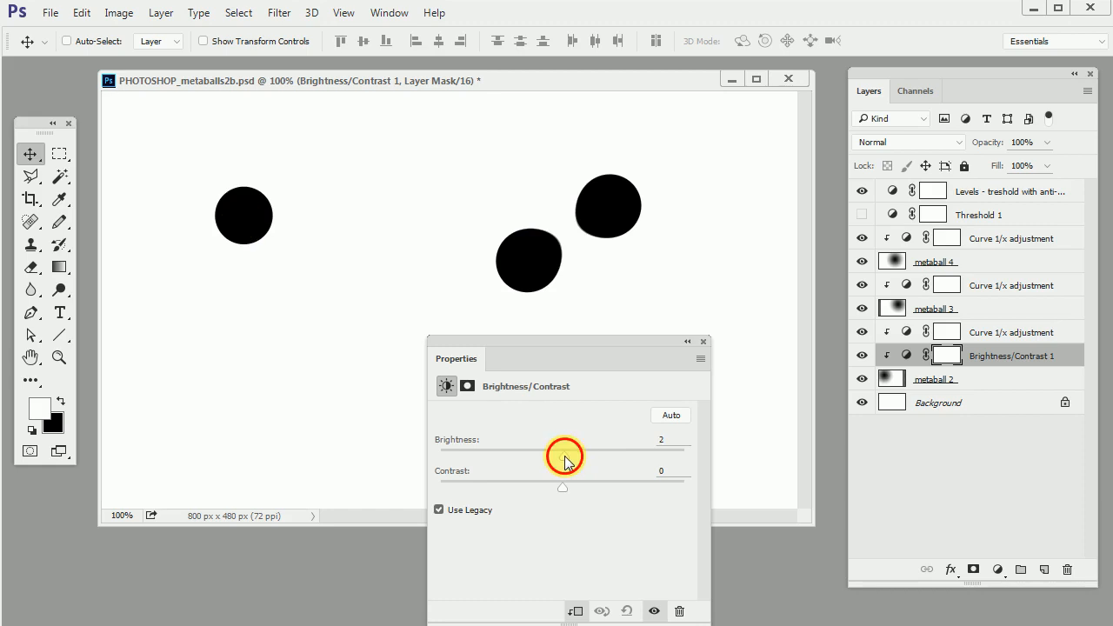
drag(563, 456, 584, 455)
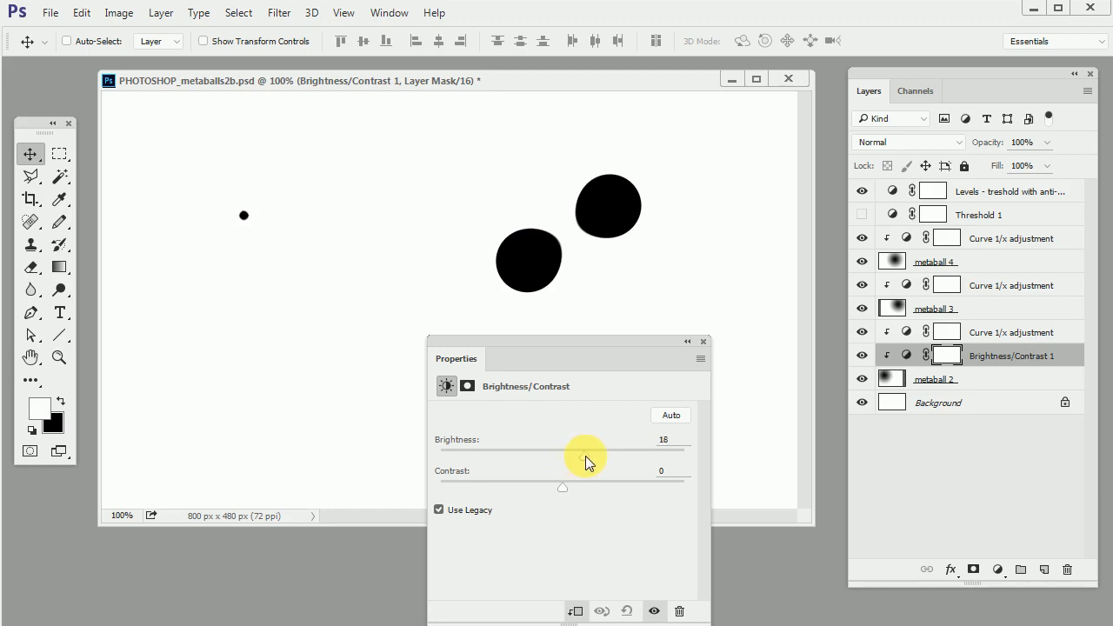
drag(585, 454, 577, 459)
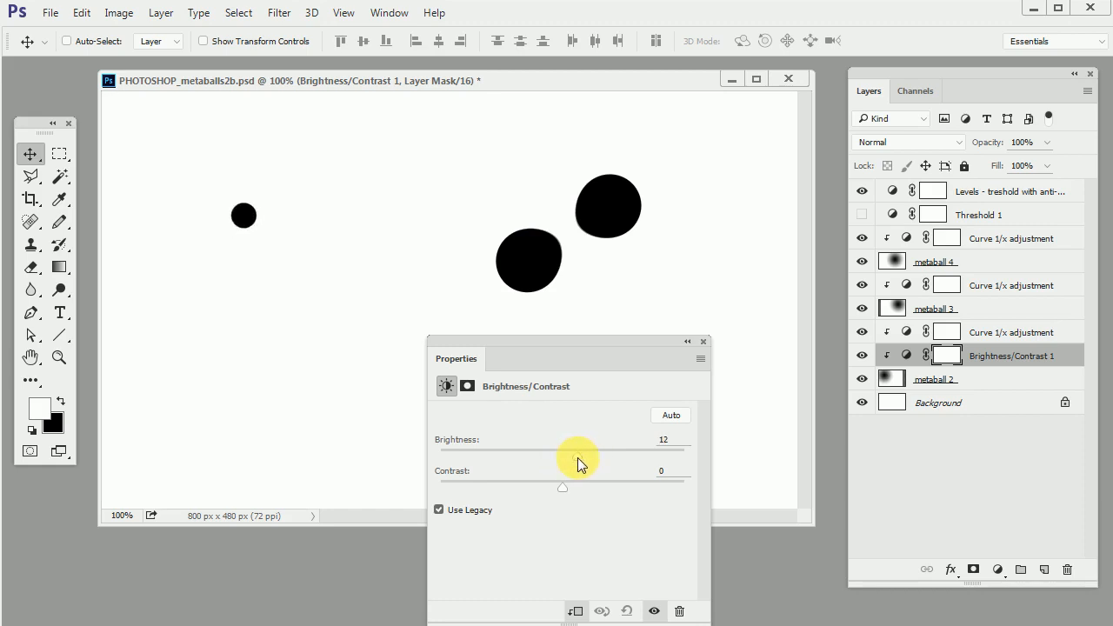
click(935, 380)
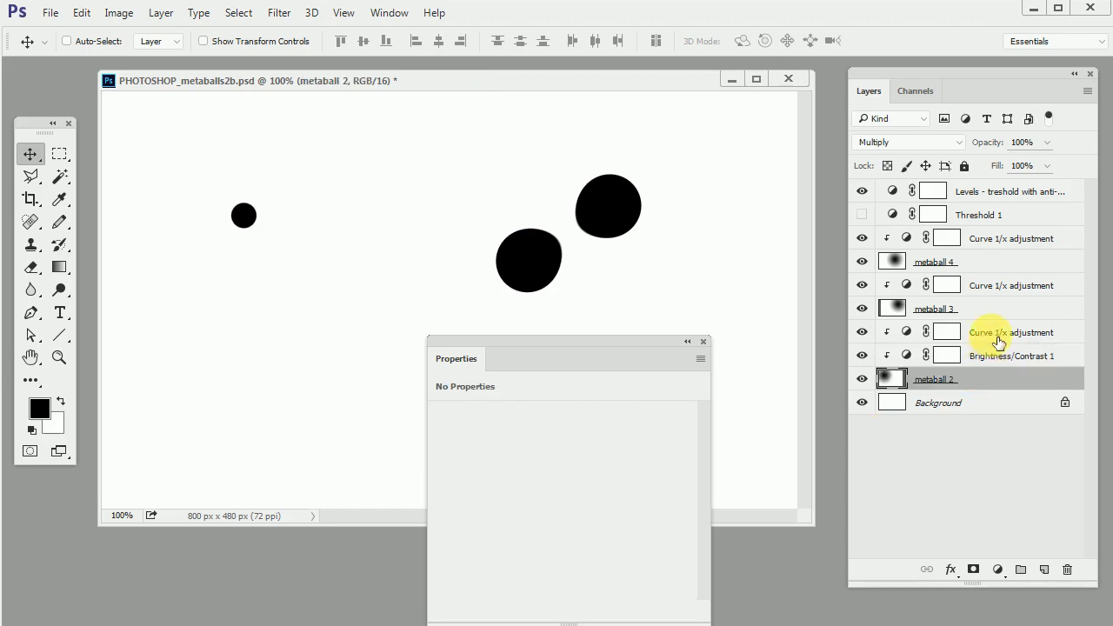
Move the dot layer to the top-left and Alt-drag copies rightward into a row of dots
click(936, 379)
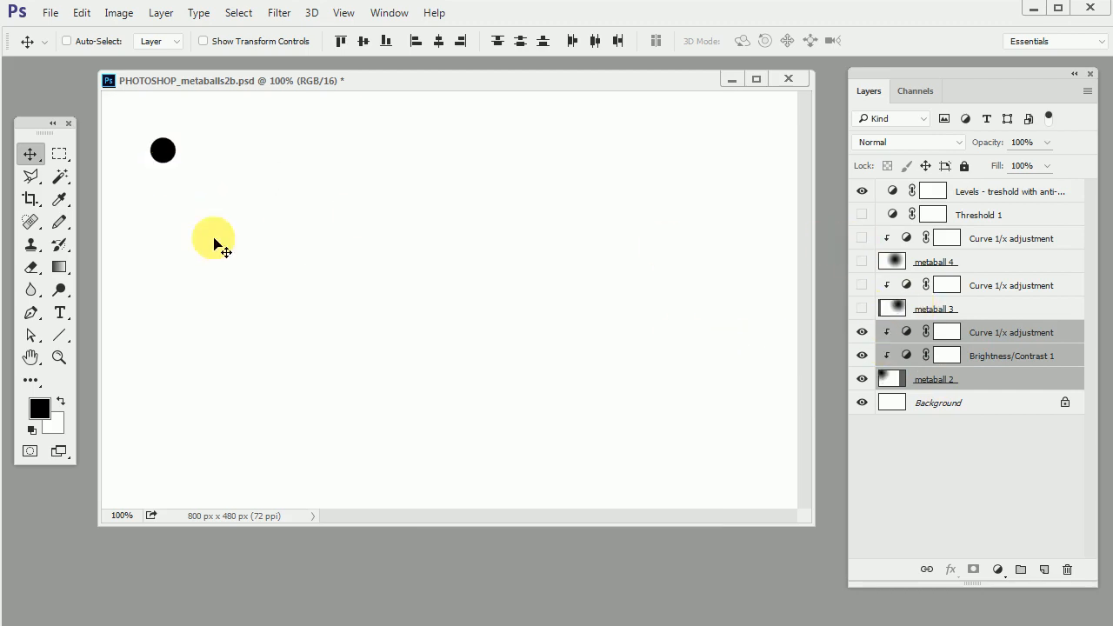
drag(212, 240, 261, 200)
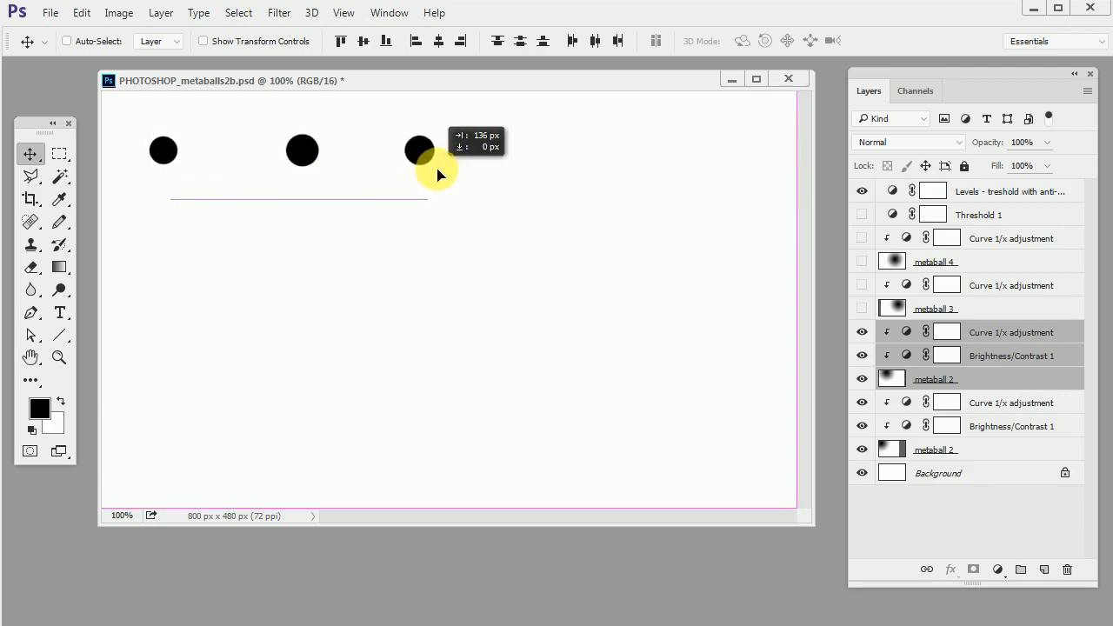
drag(435, 174, 448, 174)
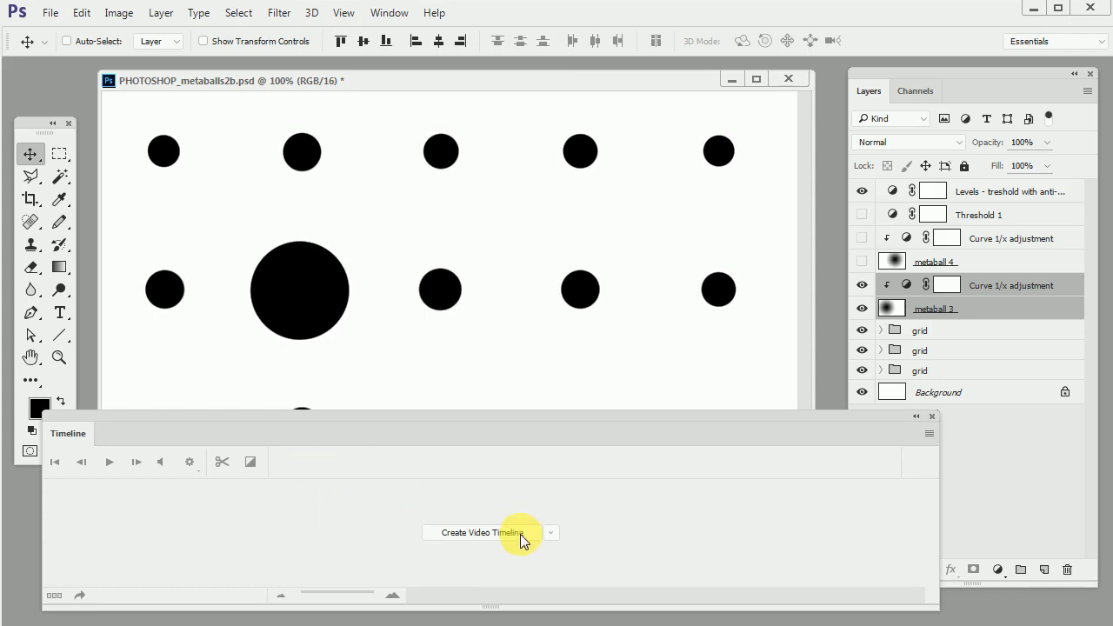
Create a video timeline and select the metaball 3 layer so its track shows
click(479, 532)
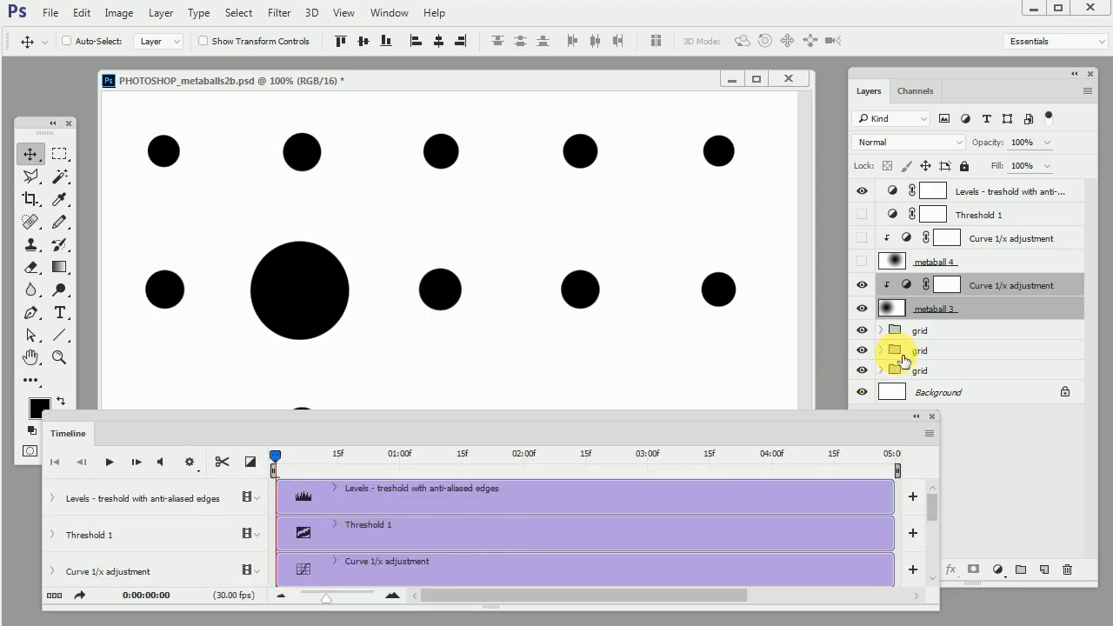
click(936, 308)
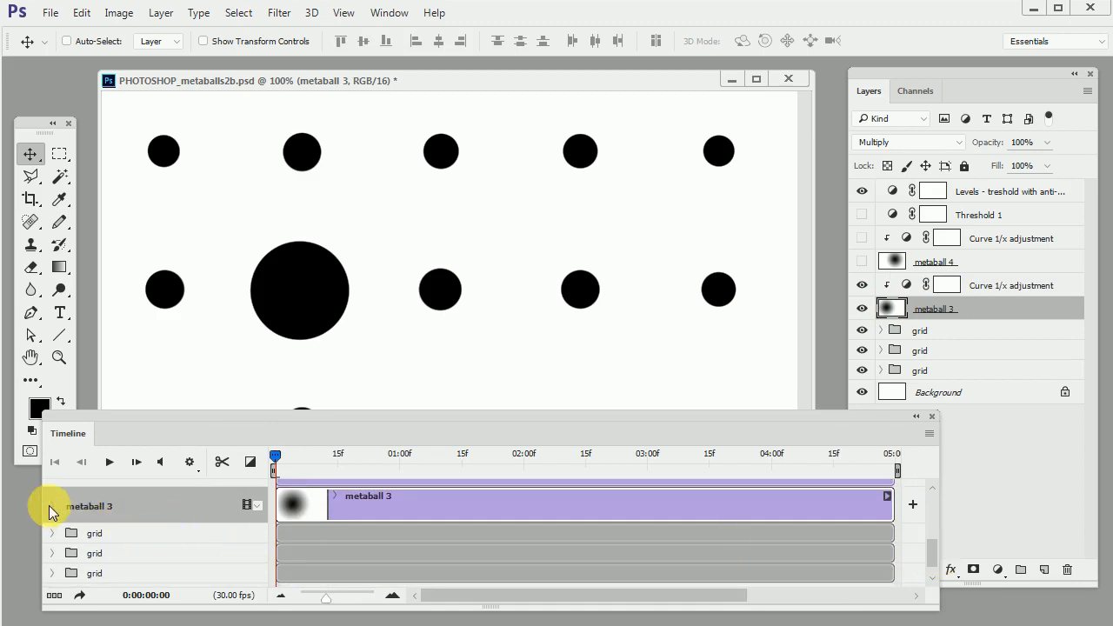
Enable Position keyframing on the metaball 3 track and advance the playhead to later frames
click(53, 506)
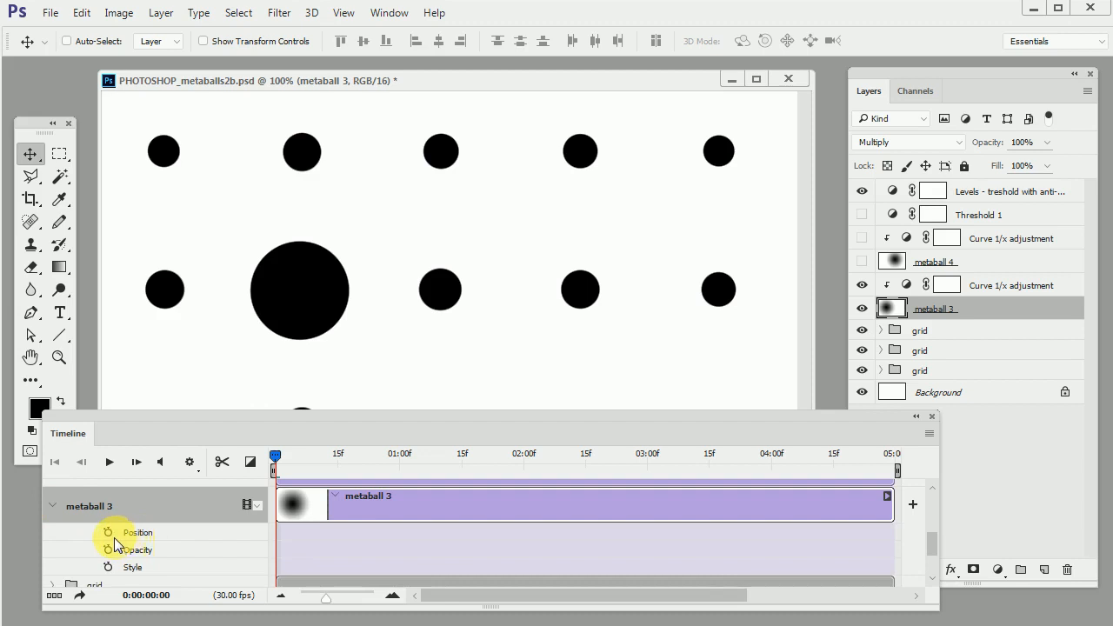
mouse_move(109, 532)
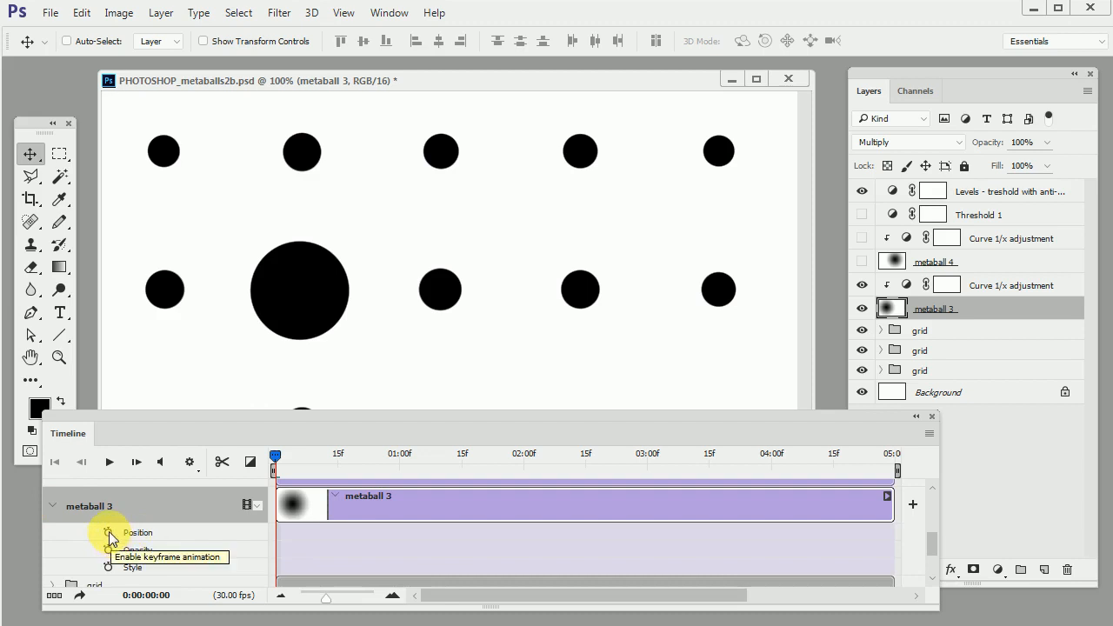
click(107, 532)
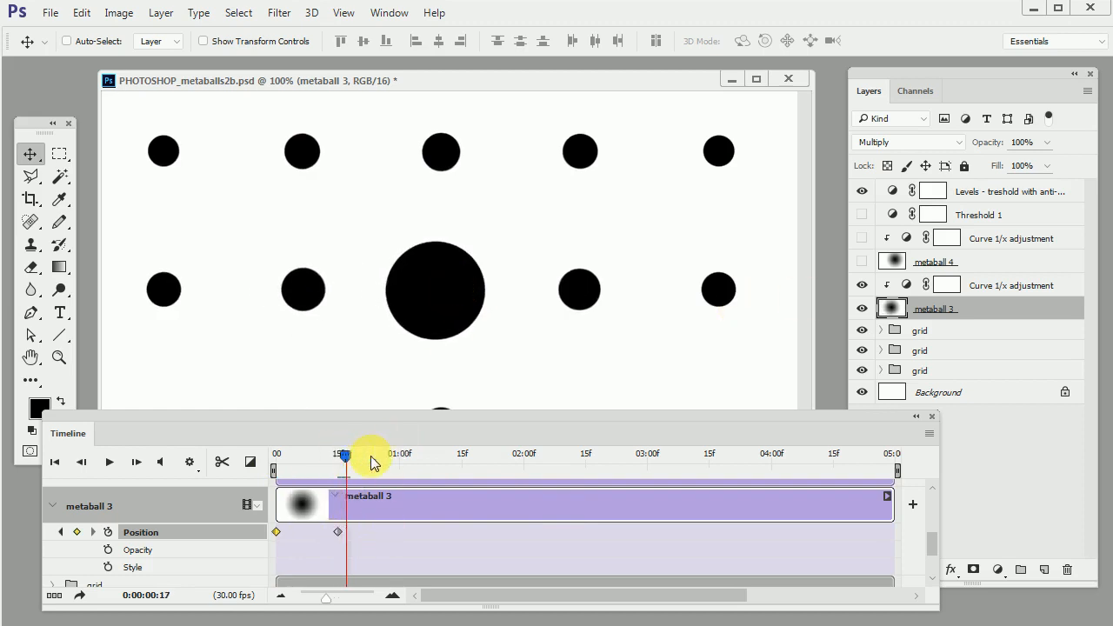
drag(344, 453, 396, 454)
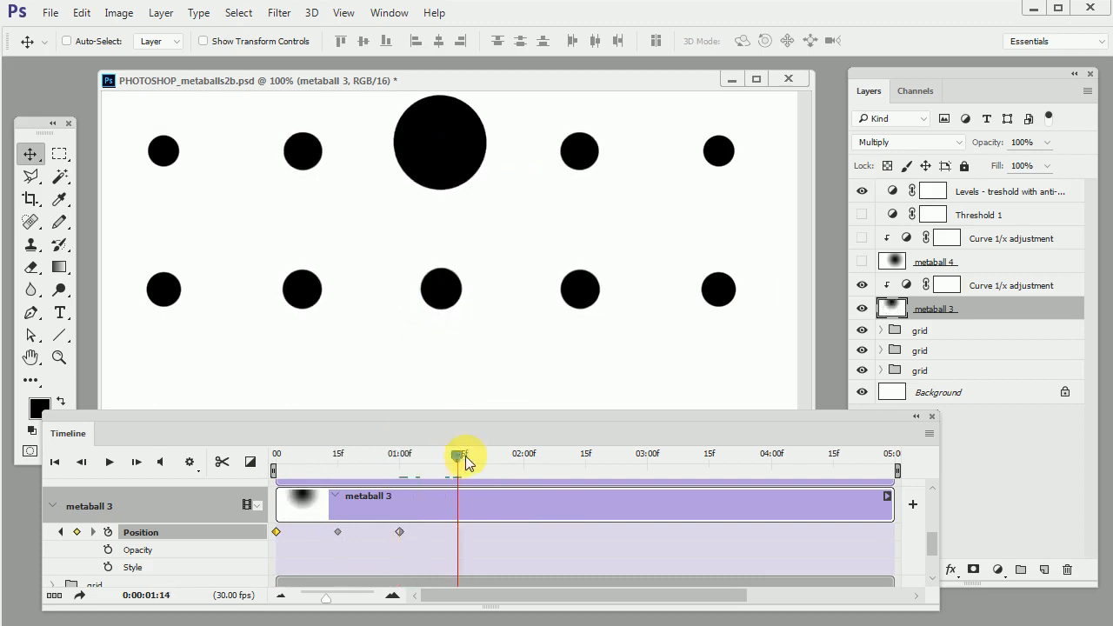
drag(438, 143, 583, 166)
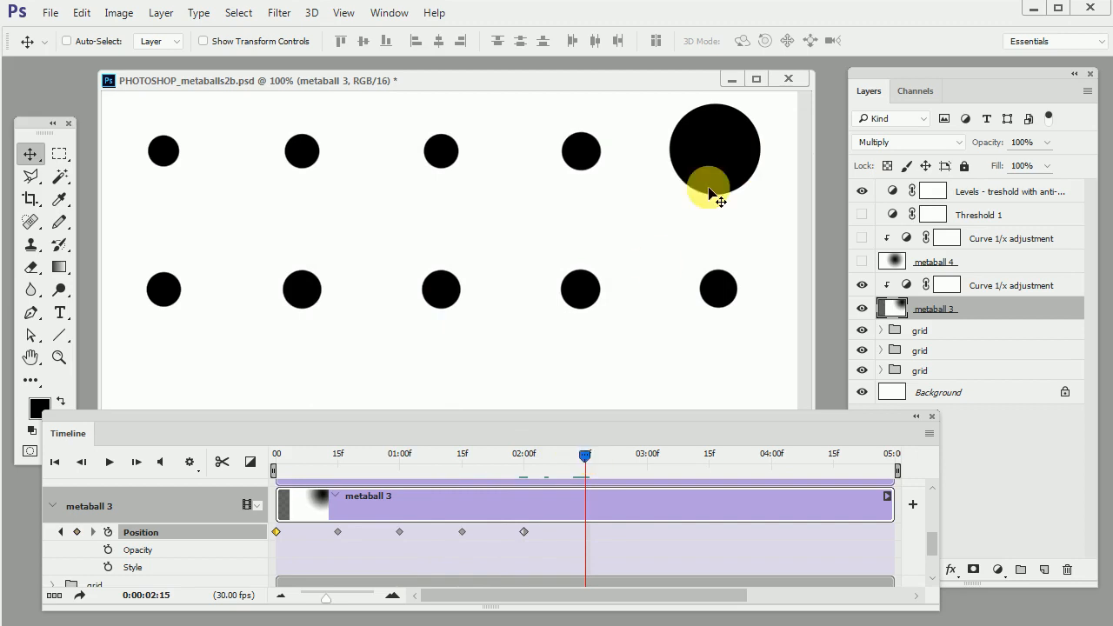
Keyframe the big ball onto the top-right dot, then later onto a top-row dot
drag(711, 188, 722, 299)
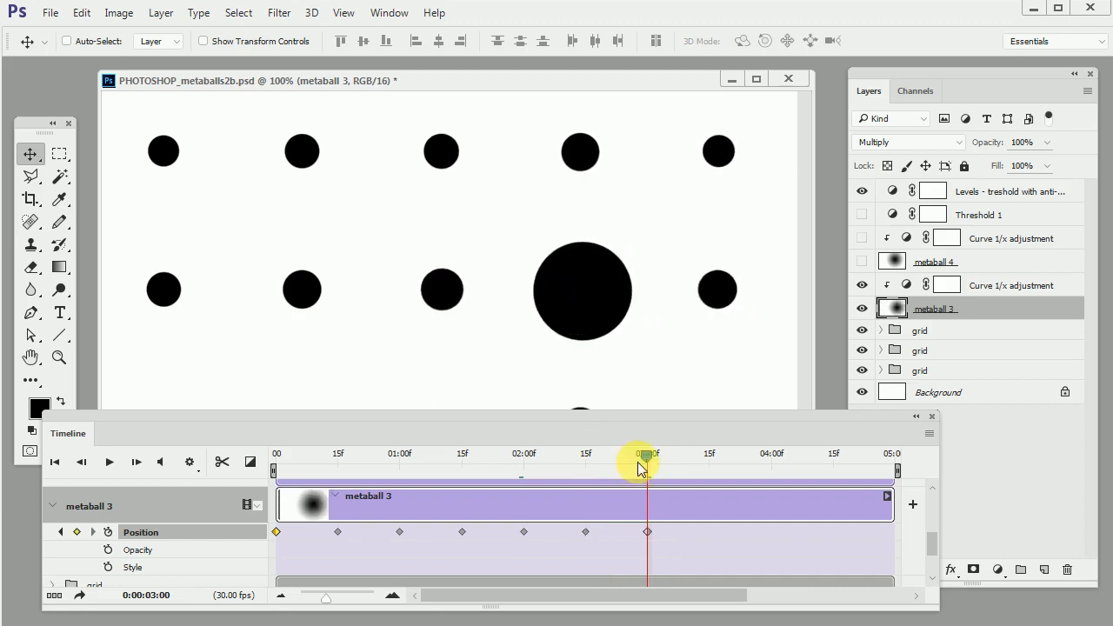
click(309, 454)
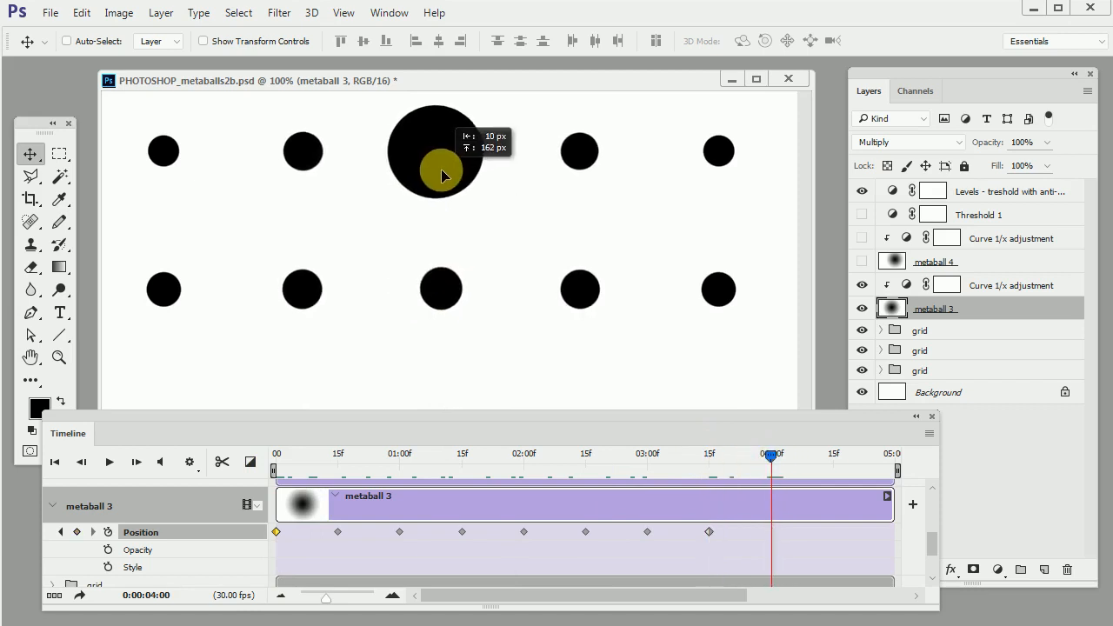
drag(768, 452, 833, 452)
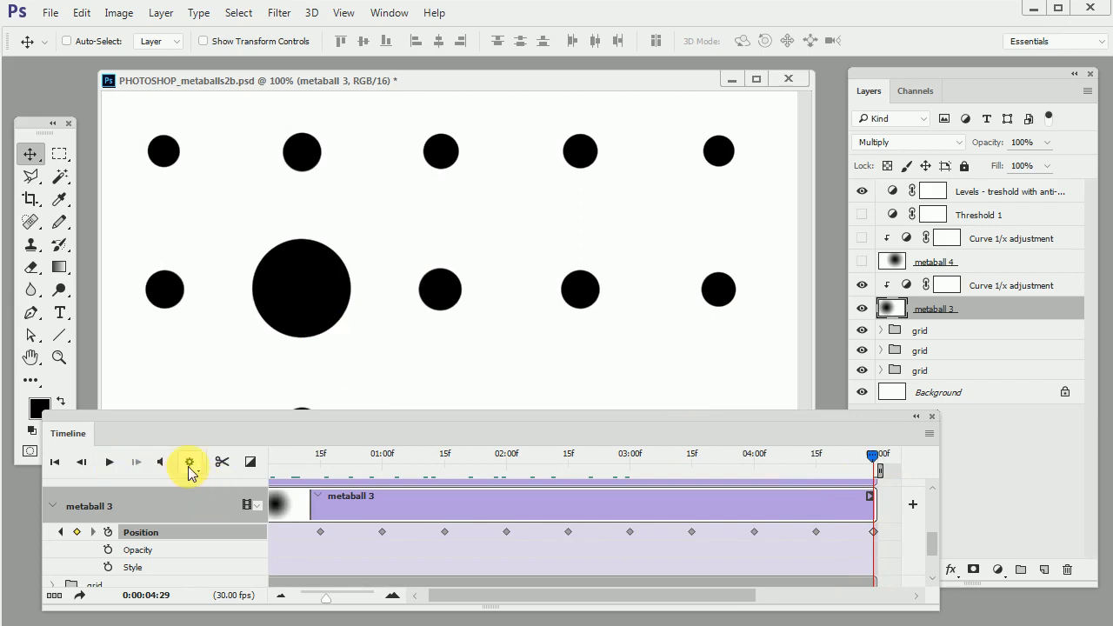
Play the animation preview several times and scrub the playhead back and forth across the timeline
click(190, 463)
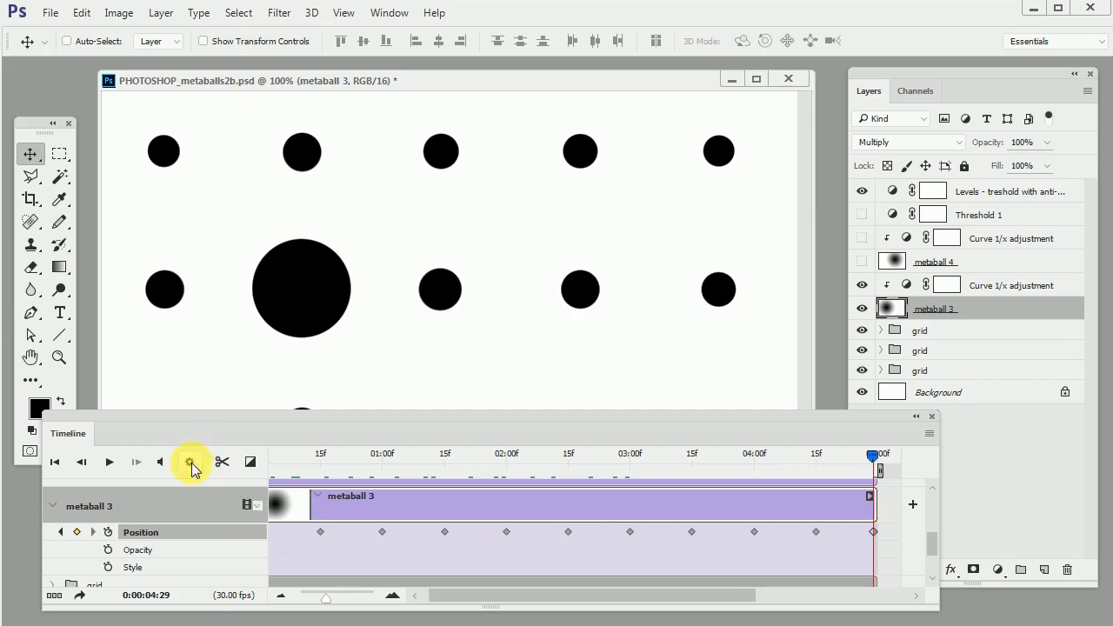
click(108, 463)
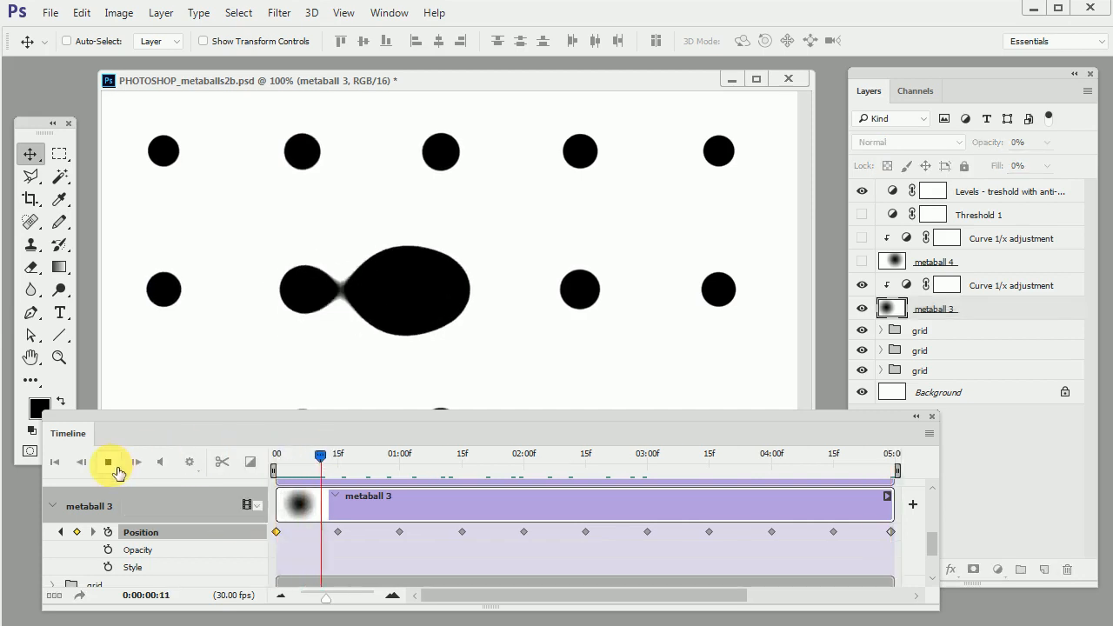
click(108, 463)
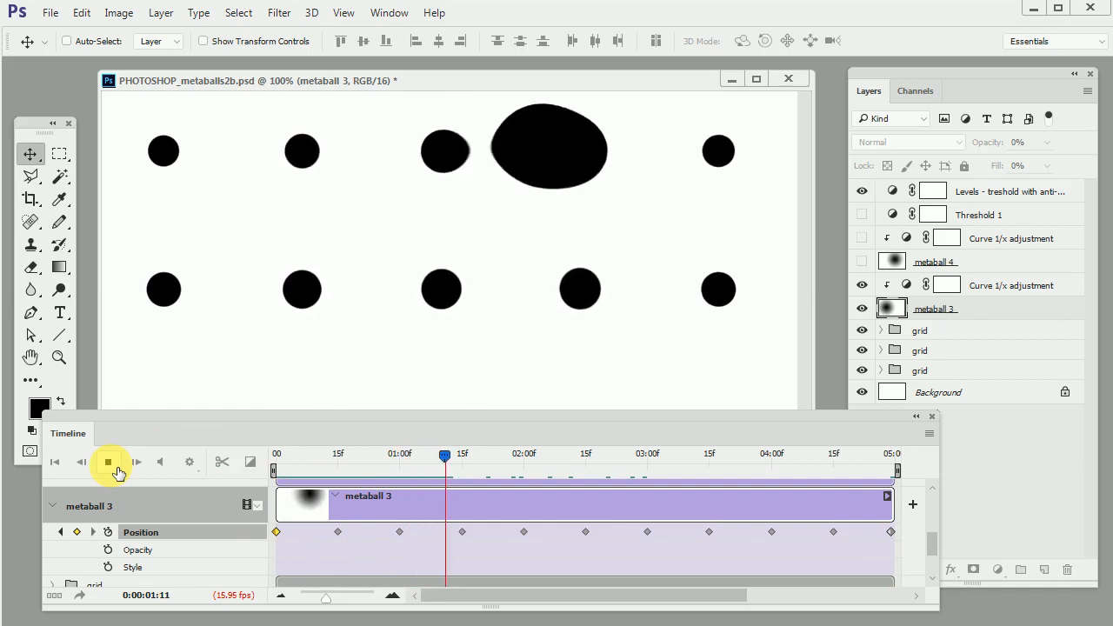
click(108, 463)
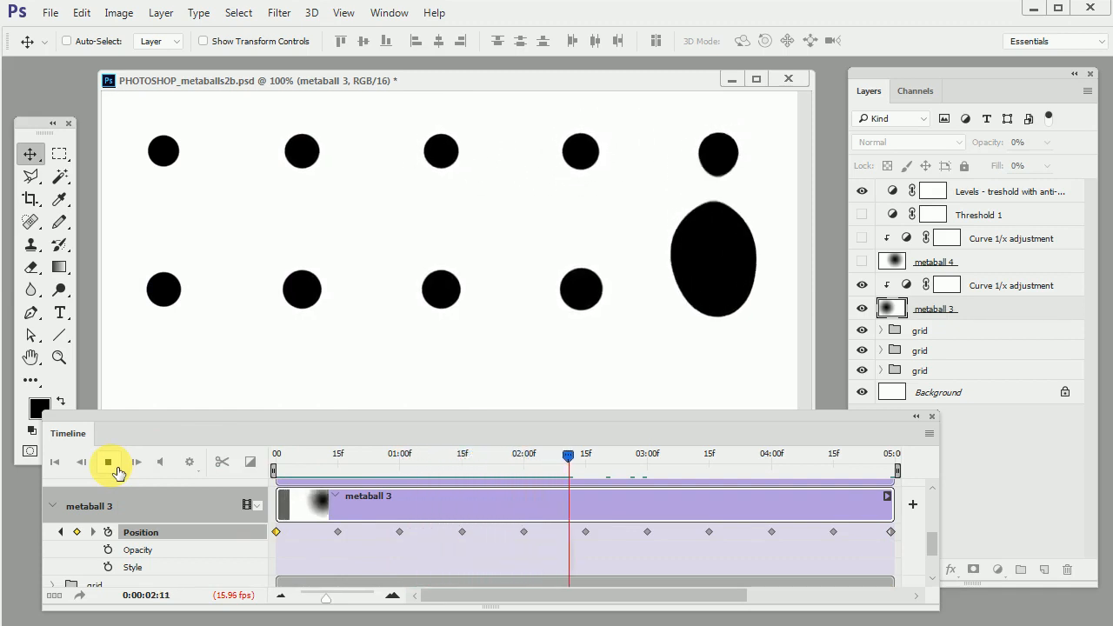
click(108, 466)
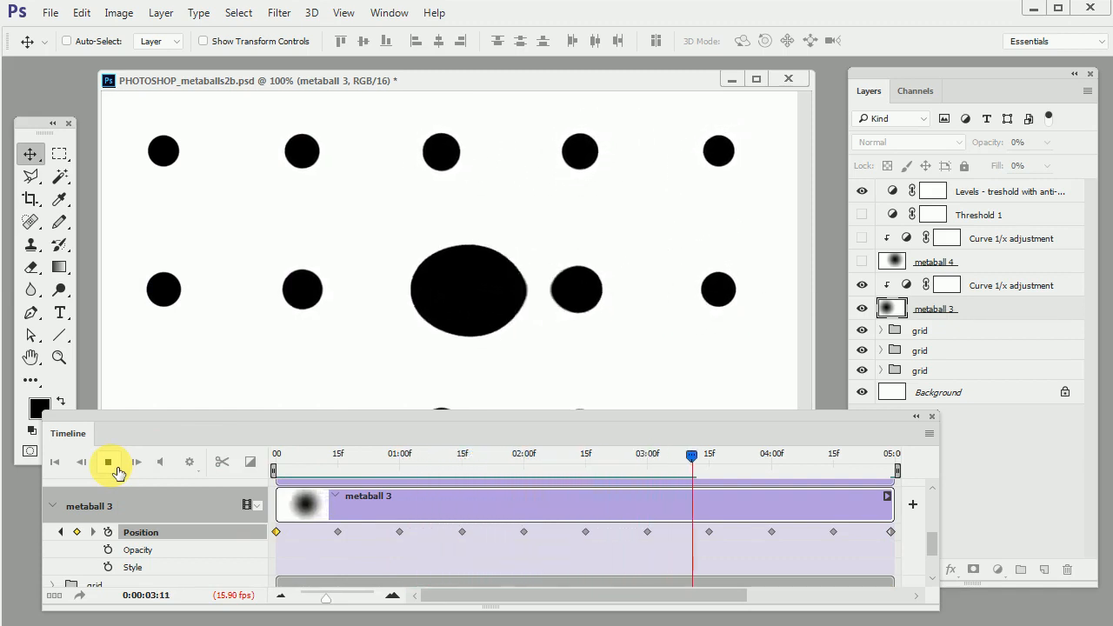
click(107, 462)
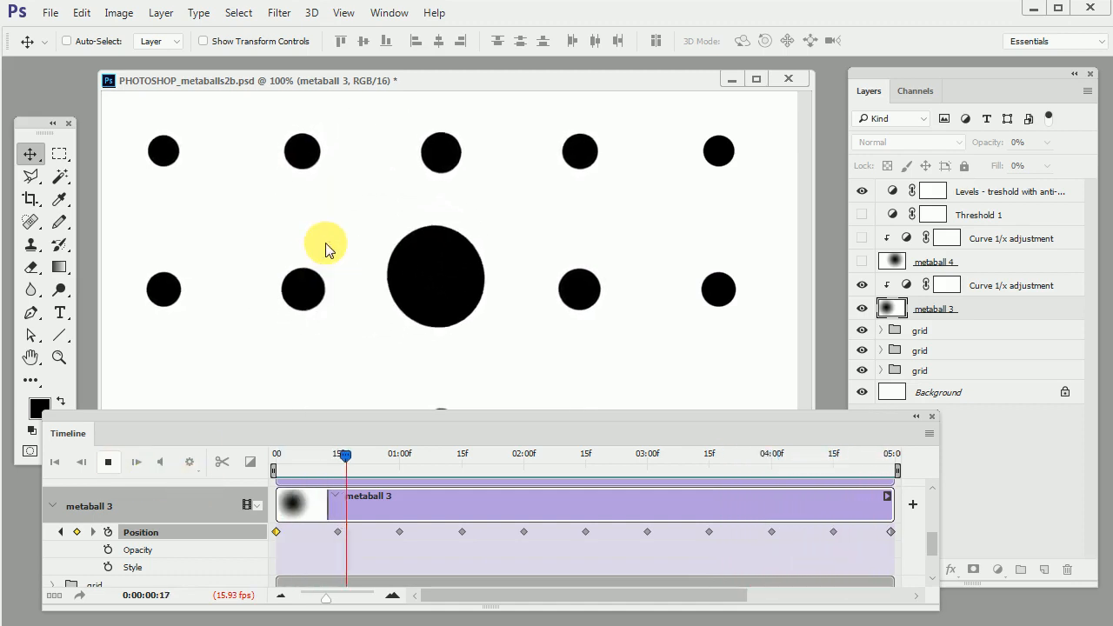
drag(344, 454, 557, 454)
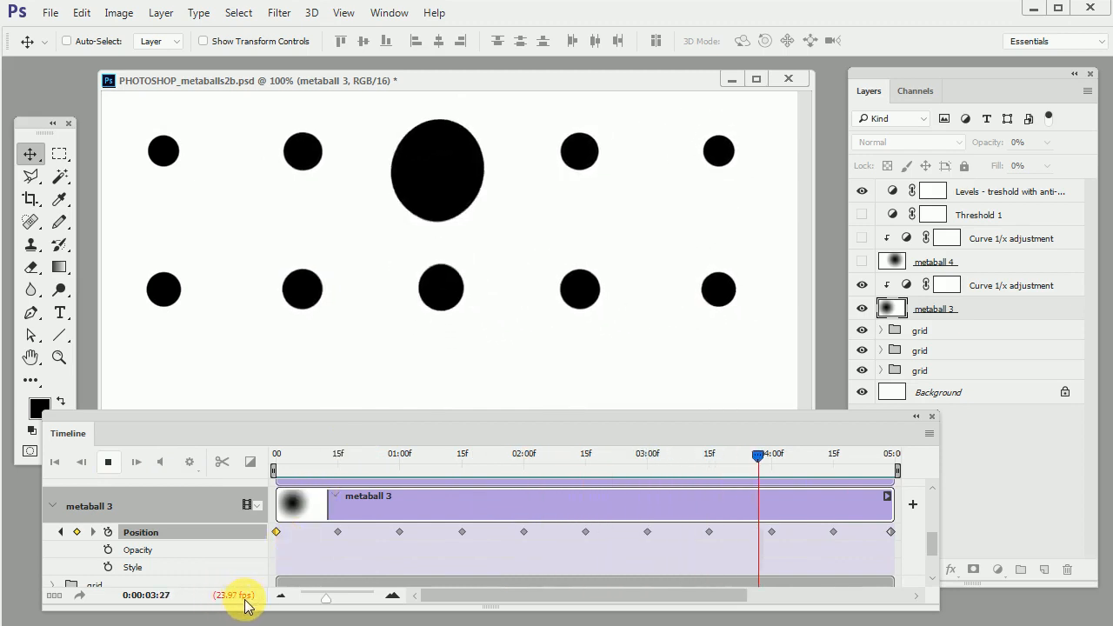
drag(758, 452, 350, 452)
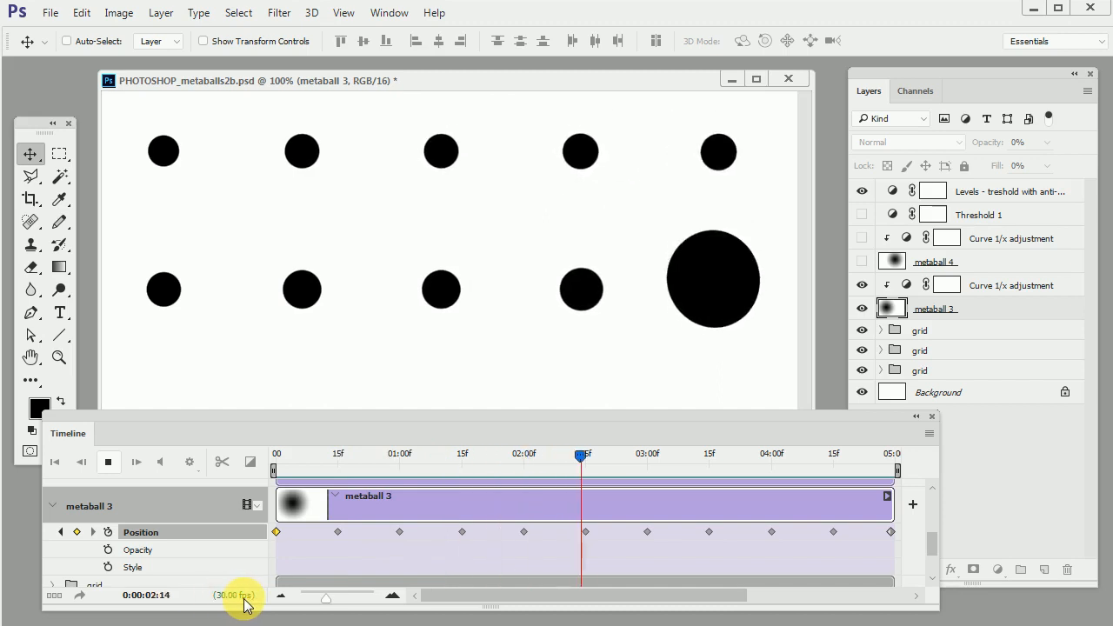
Check the Timeline panel menu, then go to the File menu's Export commands
click(108, 462)
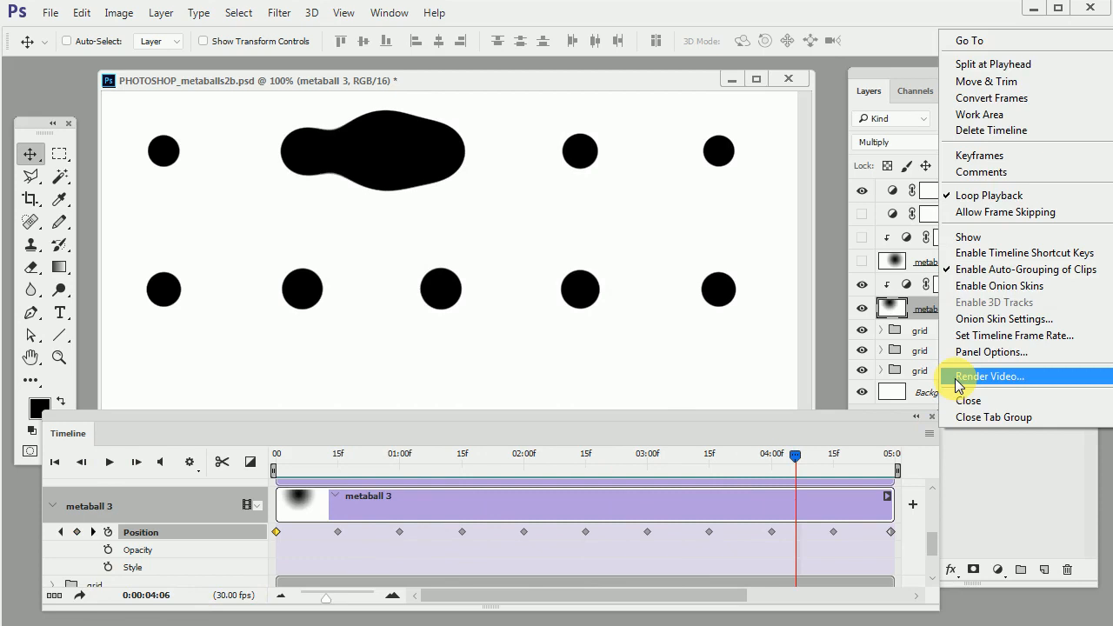
mouse_move(842, 413)
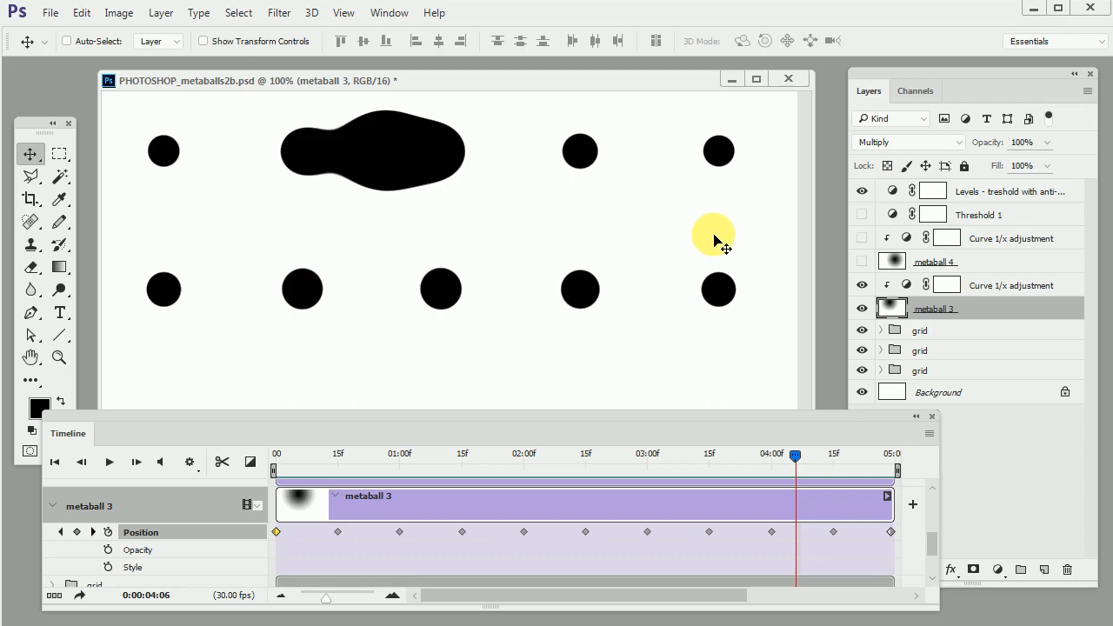
mouse_move(506, 21)
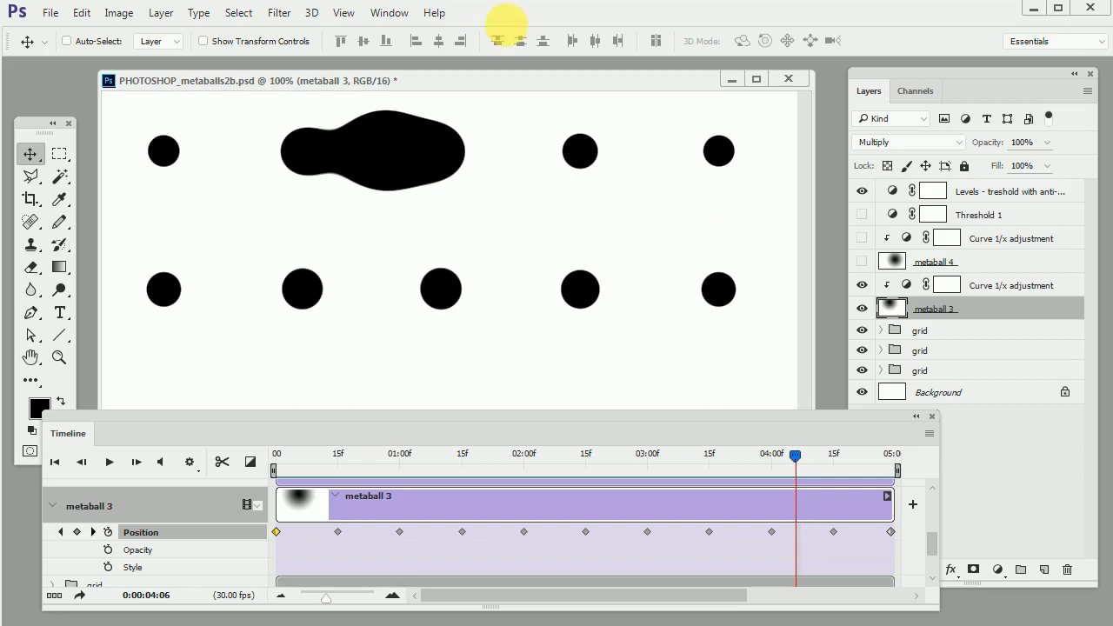
click(50, 14)
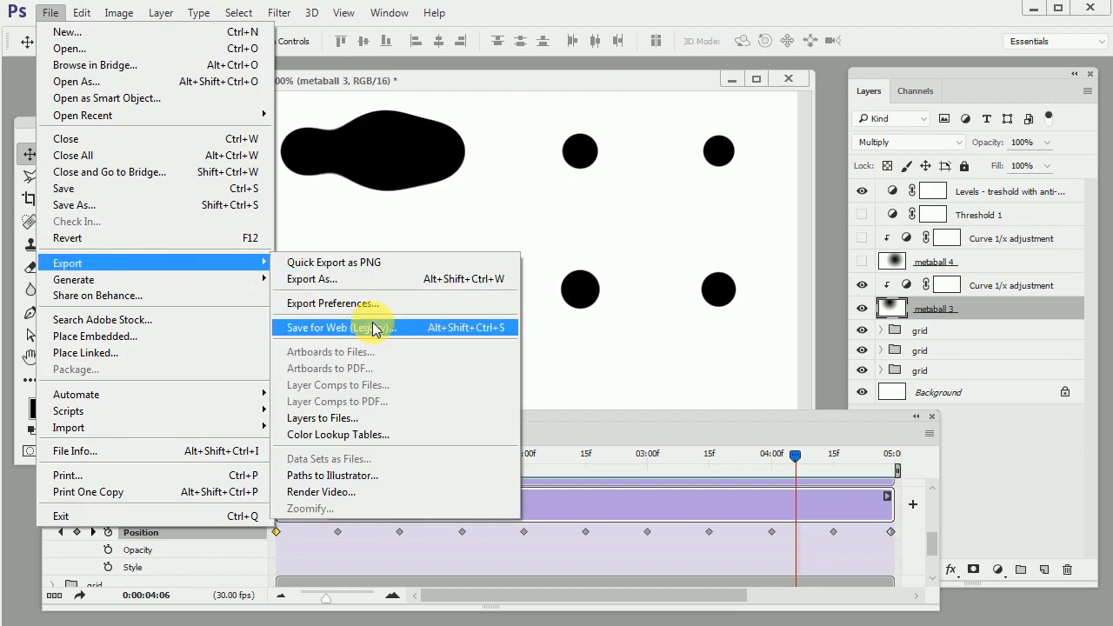
In Save for Web (Legacy), set a Perceptual 256-colour GIF; try the Matte colour picker and cancel it
click(320, 327)
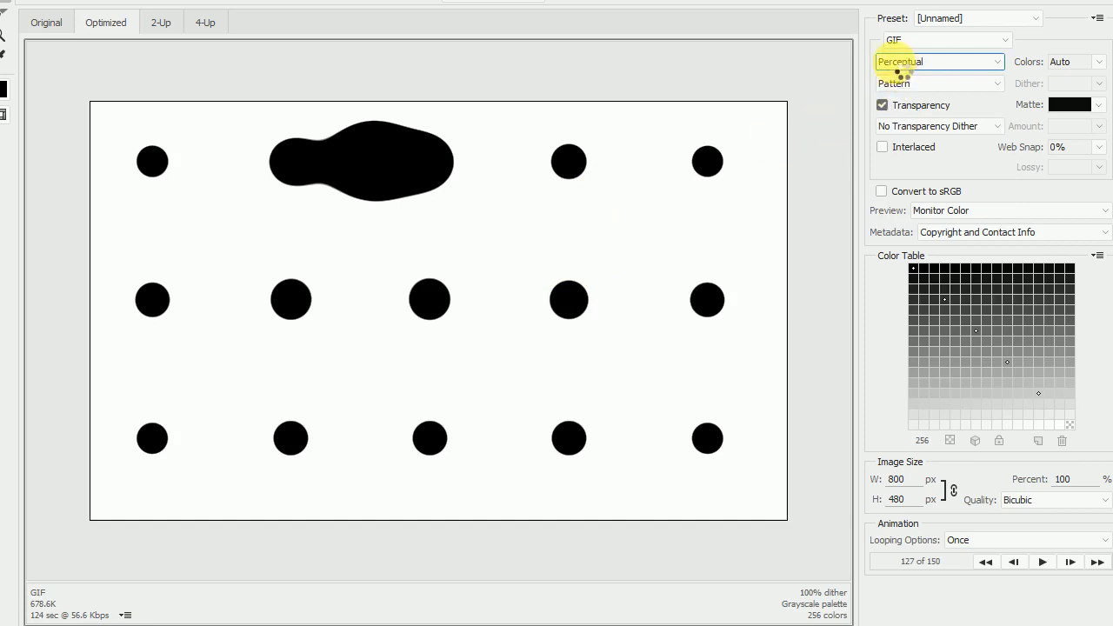
click(1085, 62)
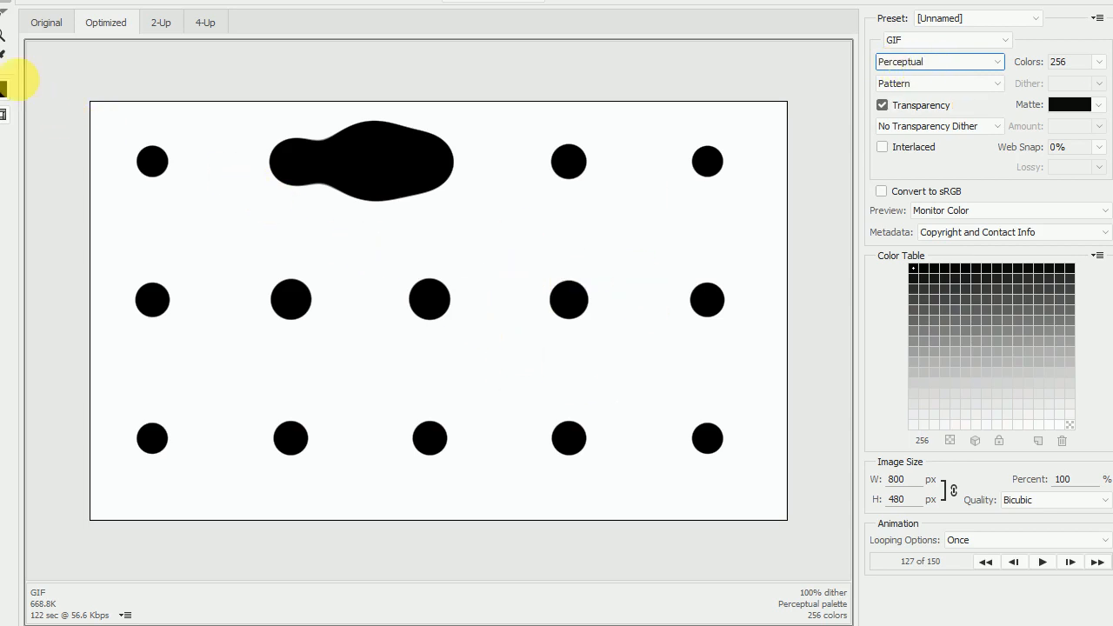
mouse_move(920, 400)
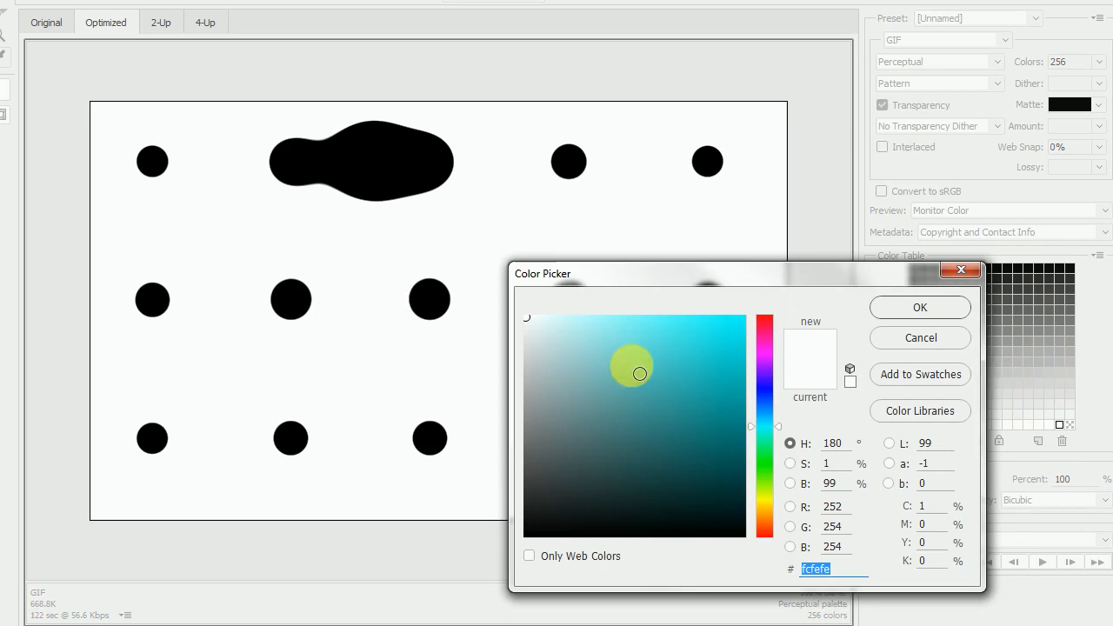
drag(639, 372, 535, 321)
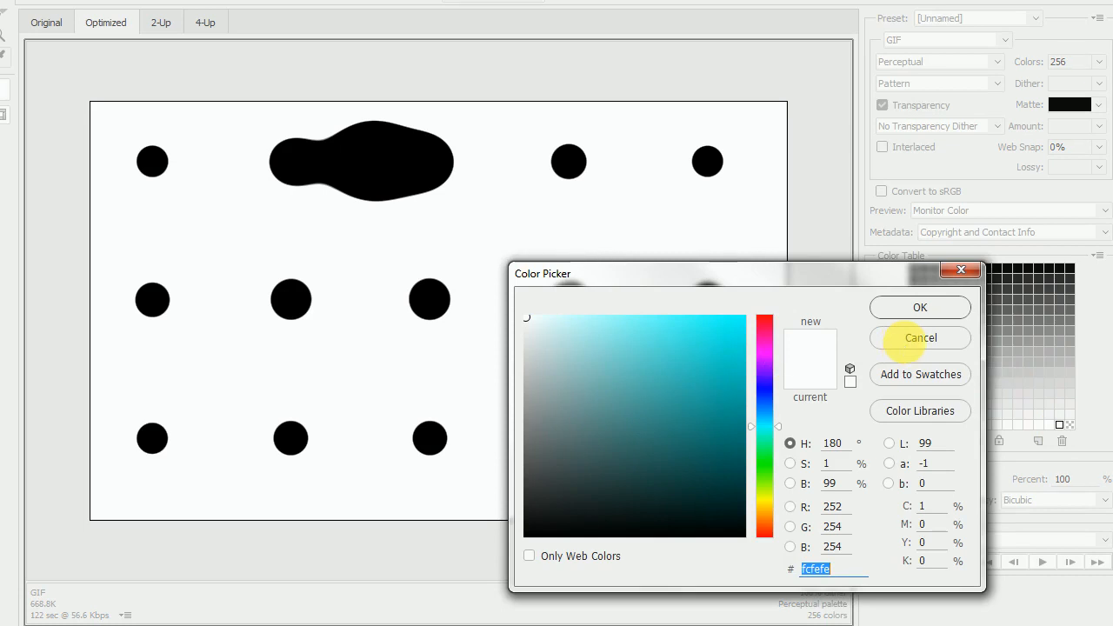
mouse_move(911, 348)
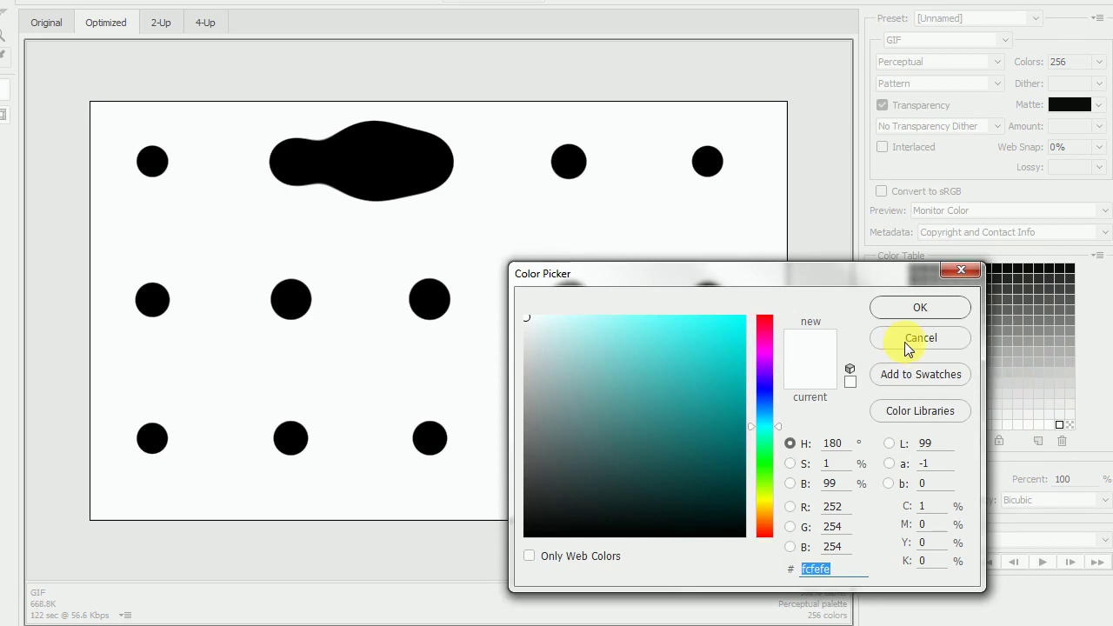
click(918, 337)
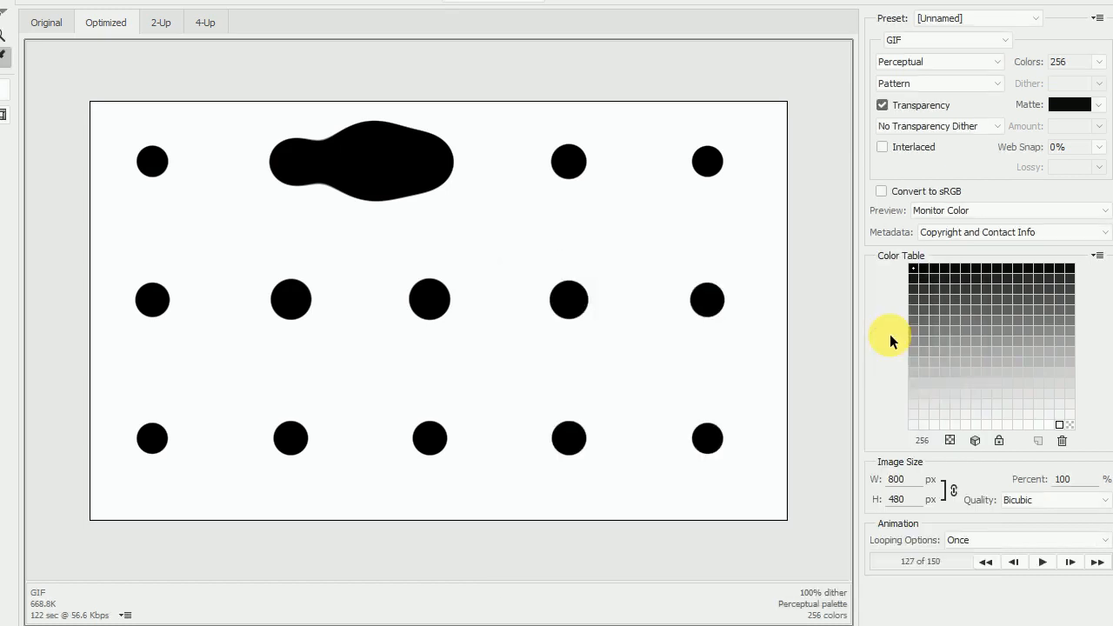
Set the GIF palette to Grayscale, looping to Forever, and play the export preview
click(939, 61)
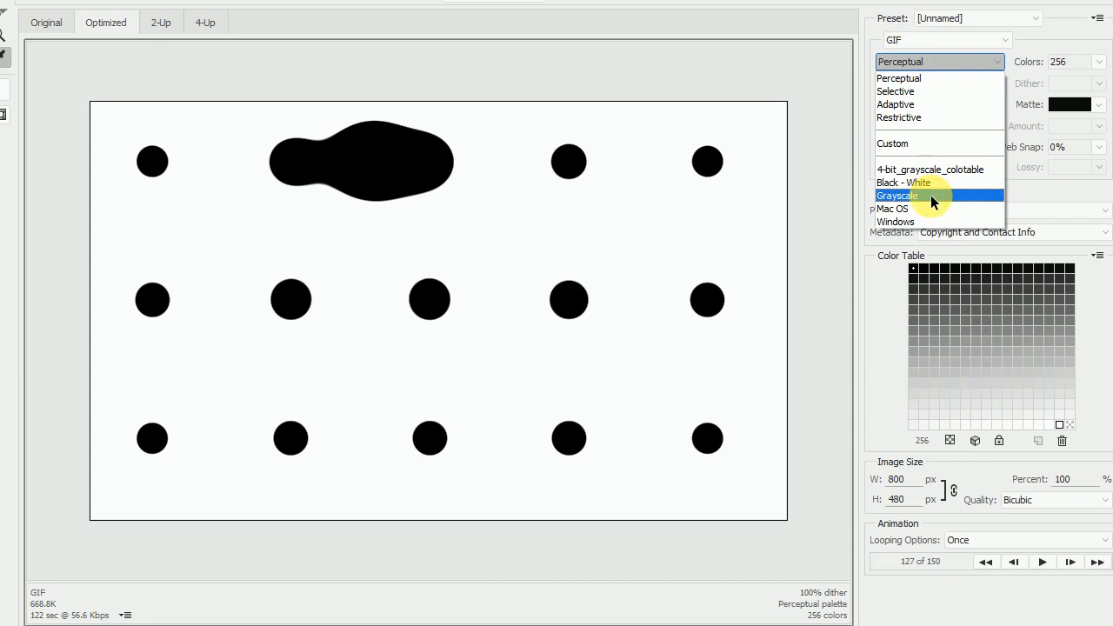
click(897, 195)
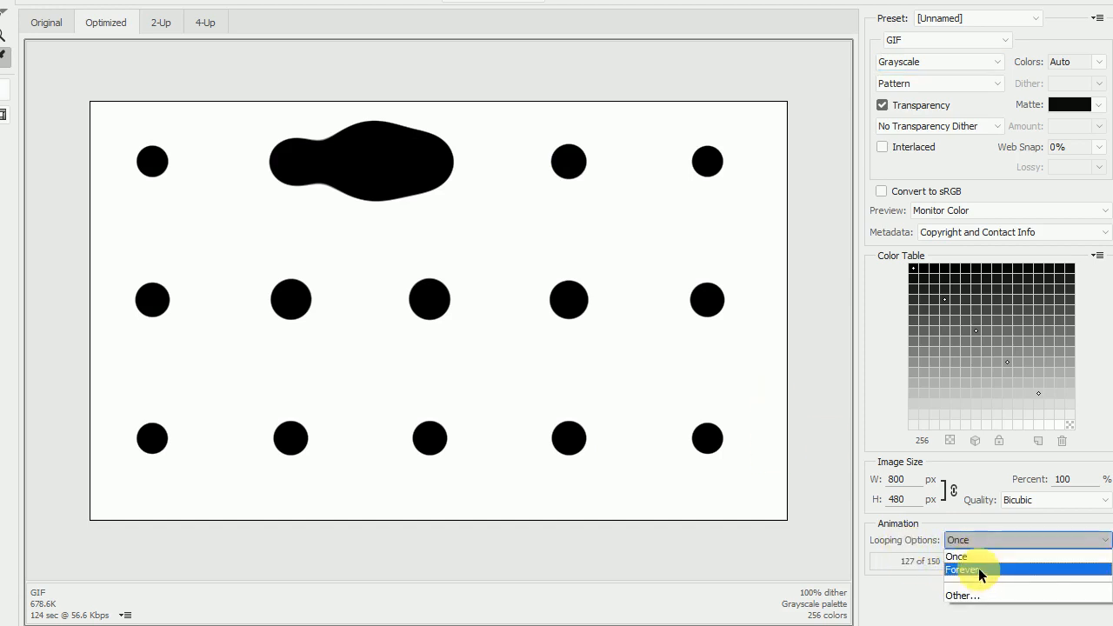
click(965, 570)
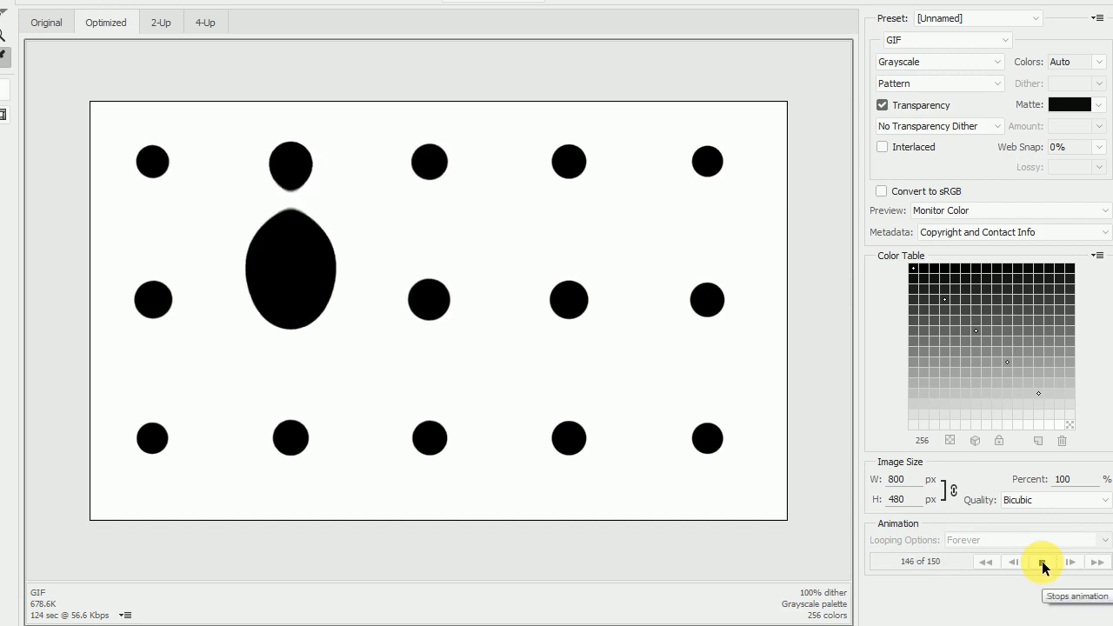
click(1040, 560)
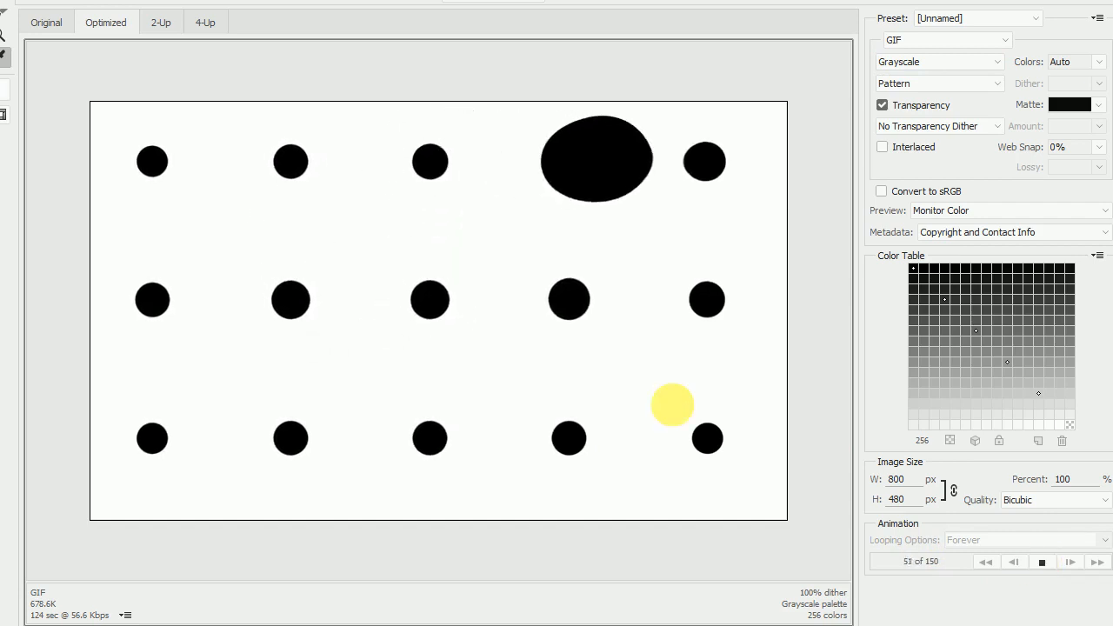